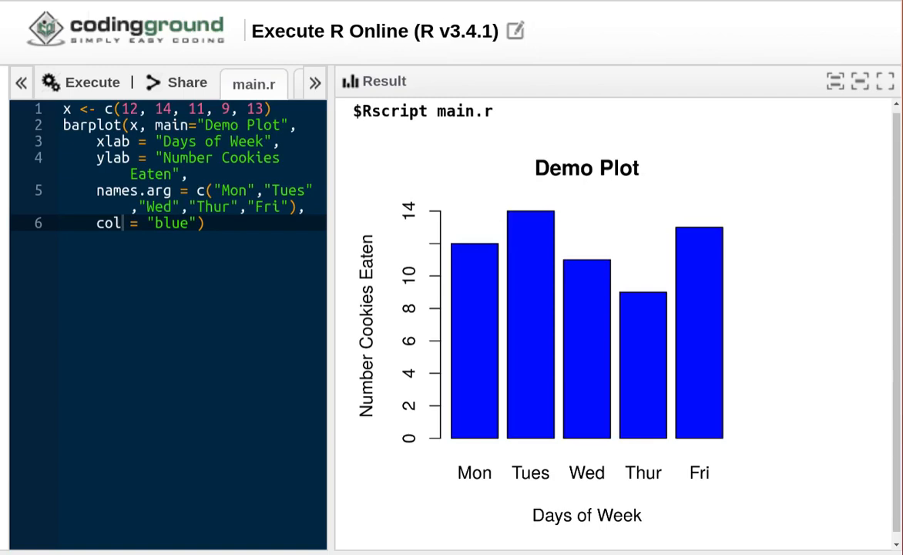
pyautogui.moveTo(766, 296)
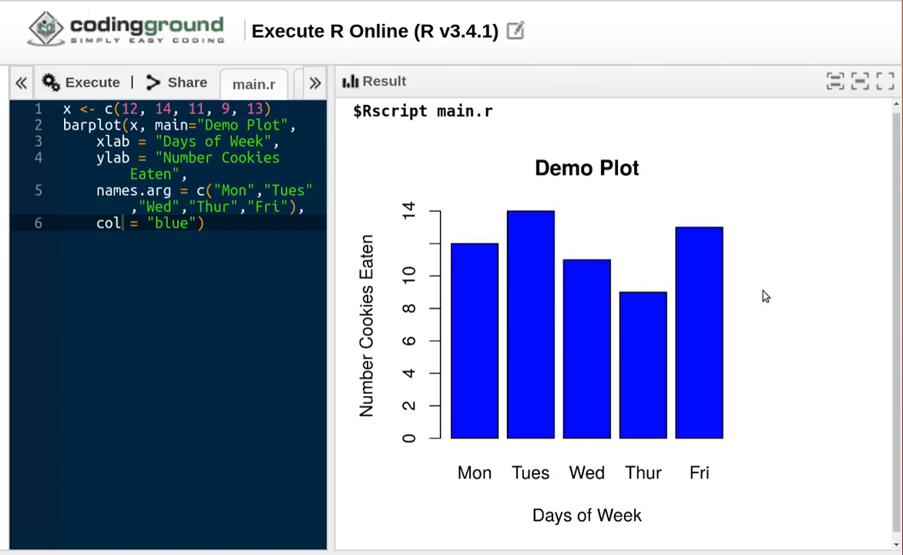
pyautogui.moveTo(703, 394)
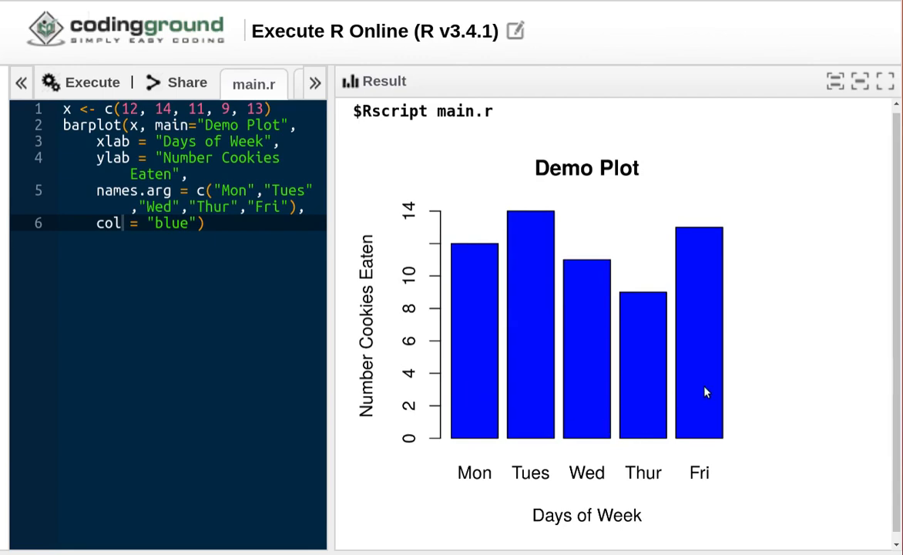
pyautogui.moveTo(505, 484)
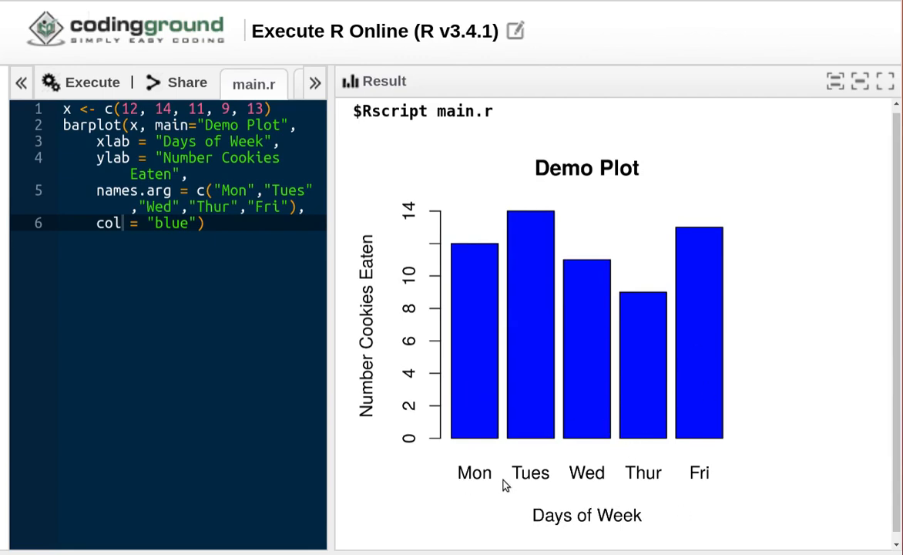
pyautogui.moveTo(382, 441)
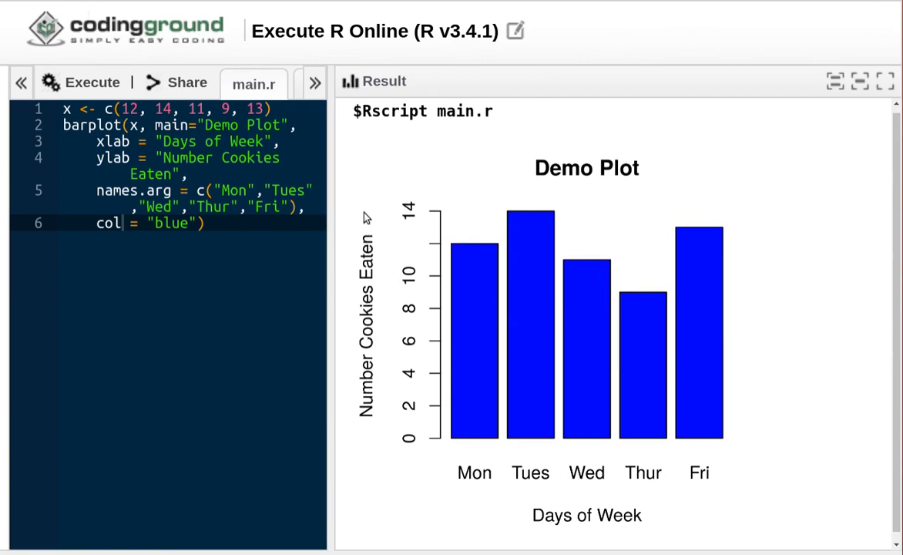
pyautogui.moveTo(484, 299)
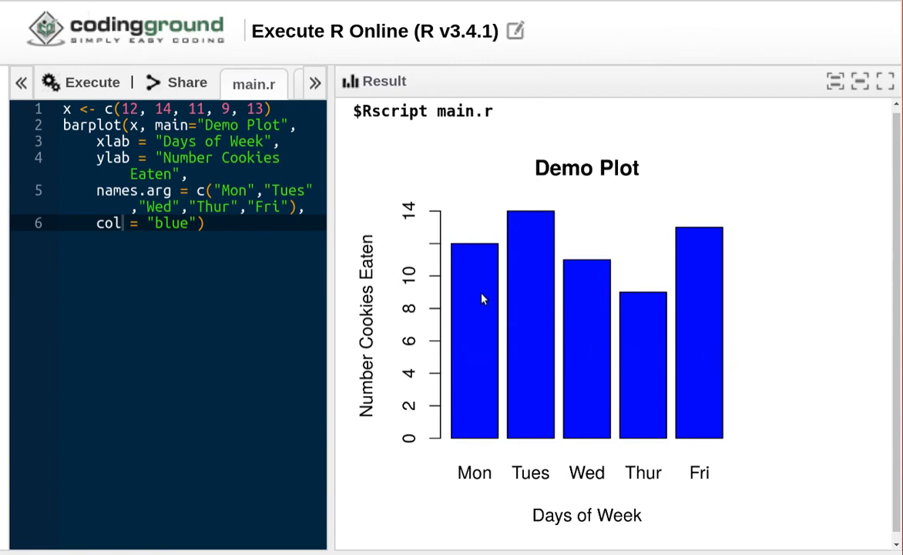
pyautogui.moveTo(429, 243)
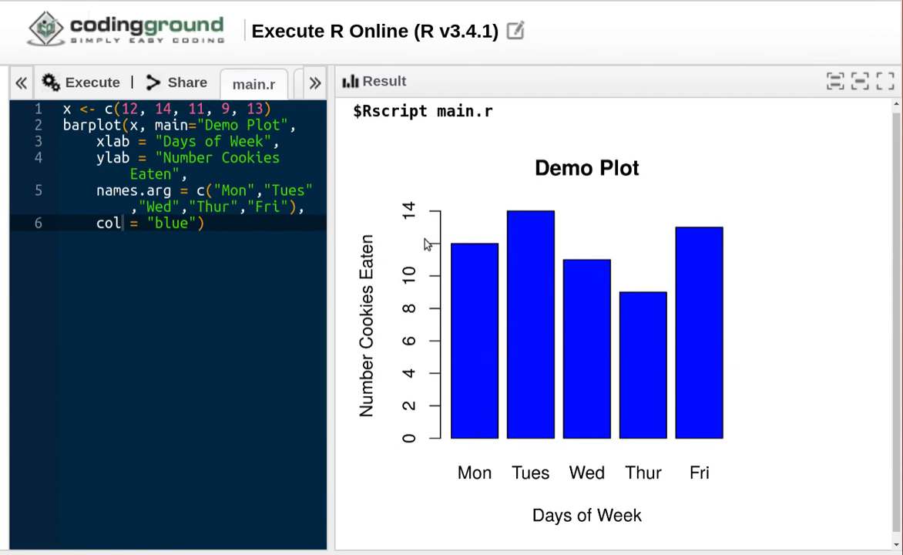
pyautogui.moveTo(512, 223)
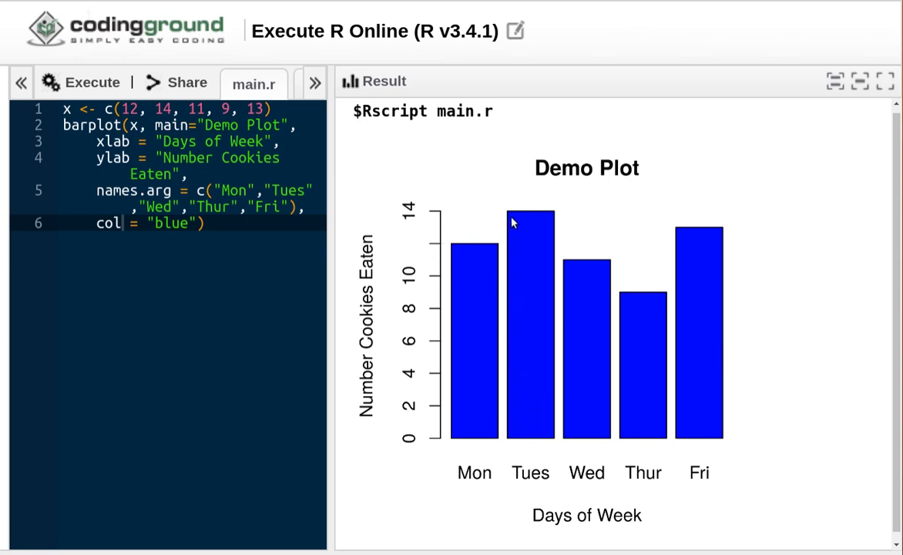
pyautogui.moveTo(591, 290)
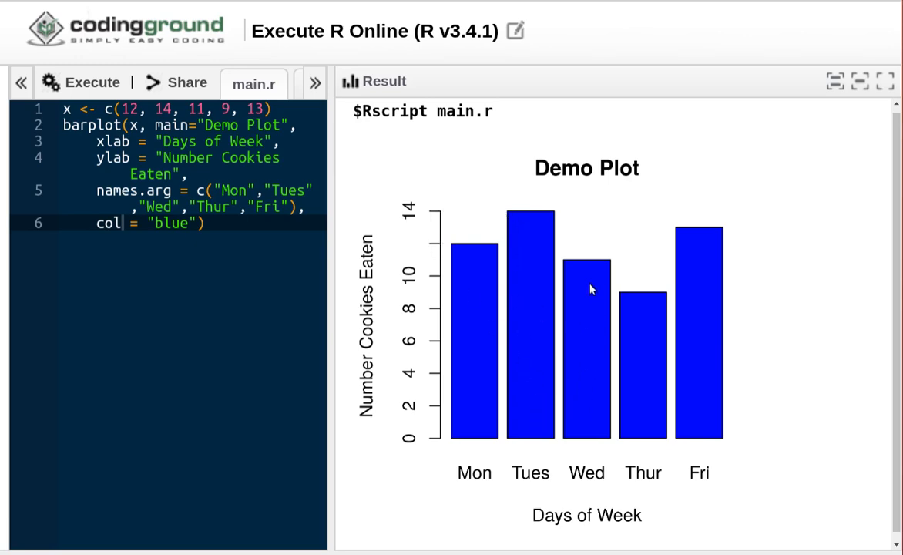
pyautogui.moveTo(589, 388)
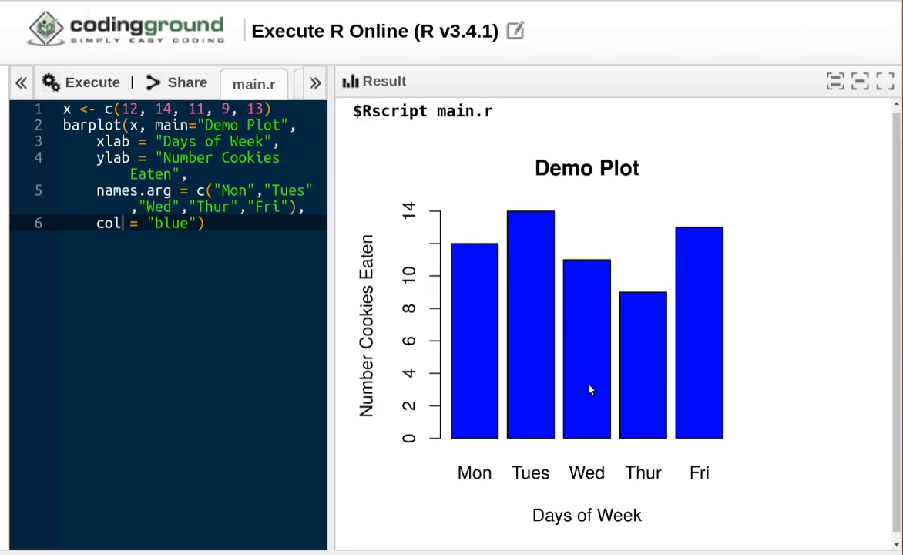
pyautogui.moveTo(835, 380)
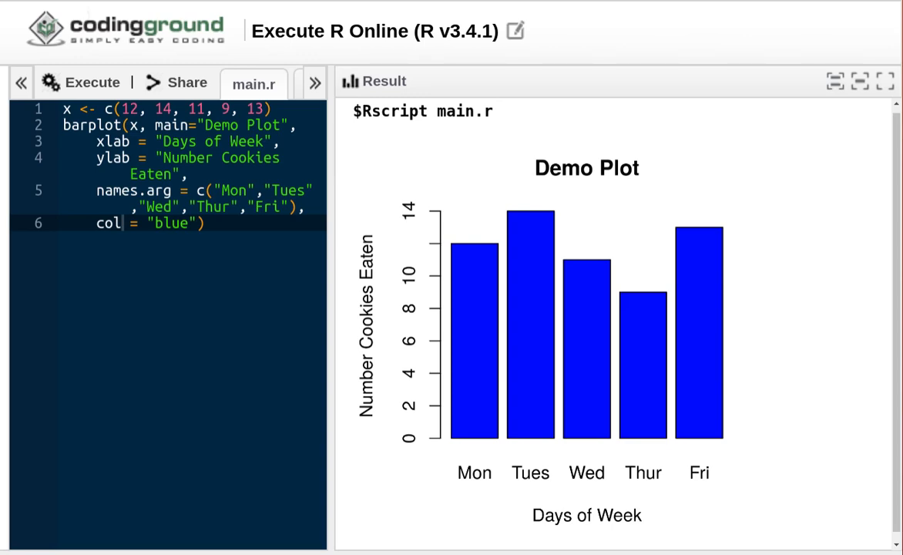
pyautogui.moveTo(475, 398)
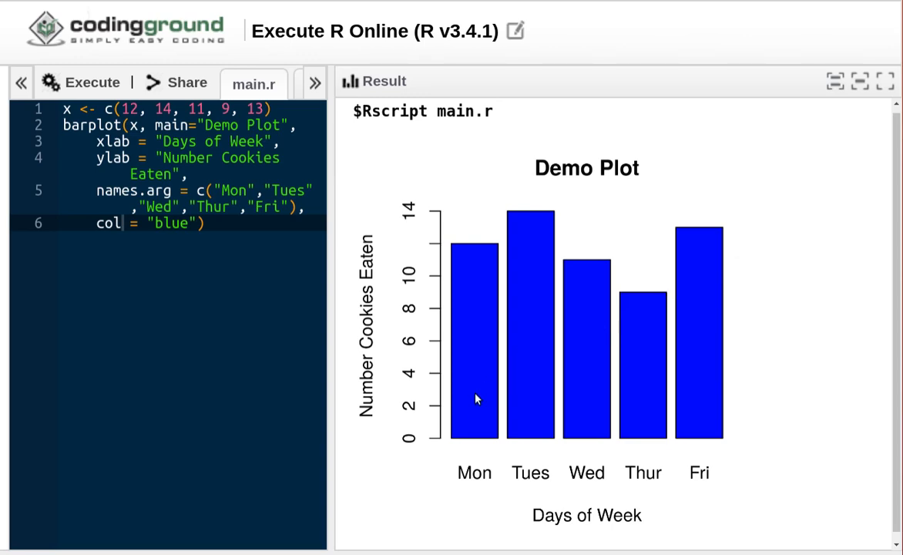
pyautogui.moveTo(460, 294)
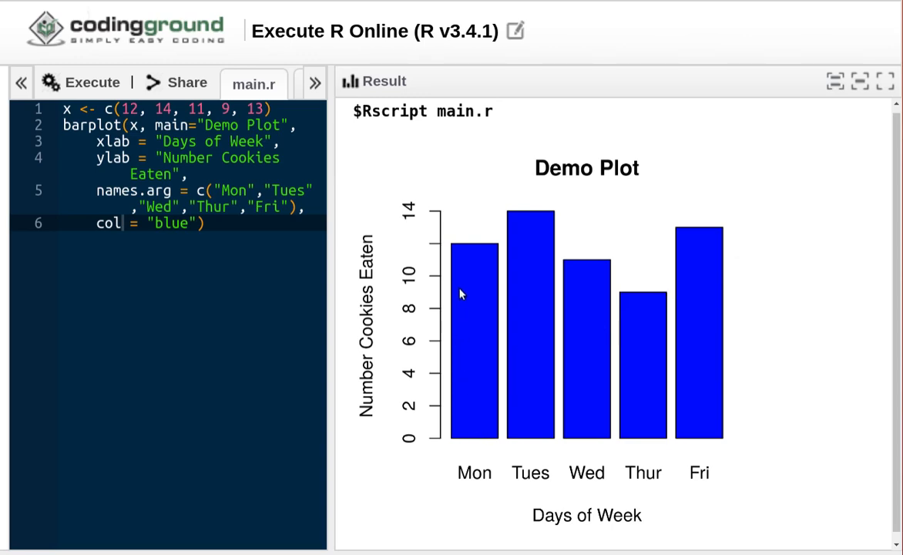
pyautogui.moveTo(553, 362)
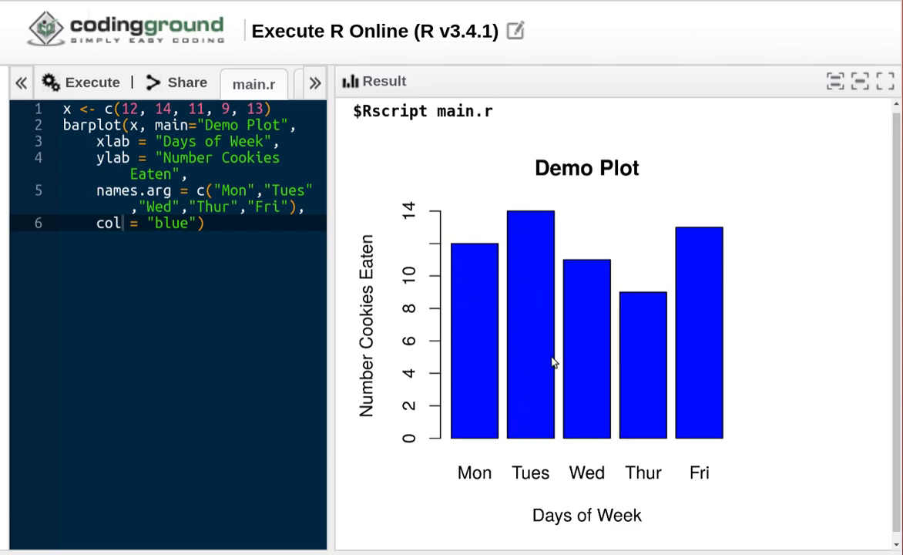
pyautogui.moveTo(640, 315)
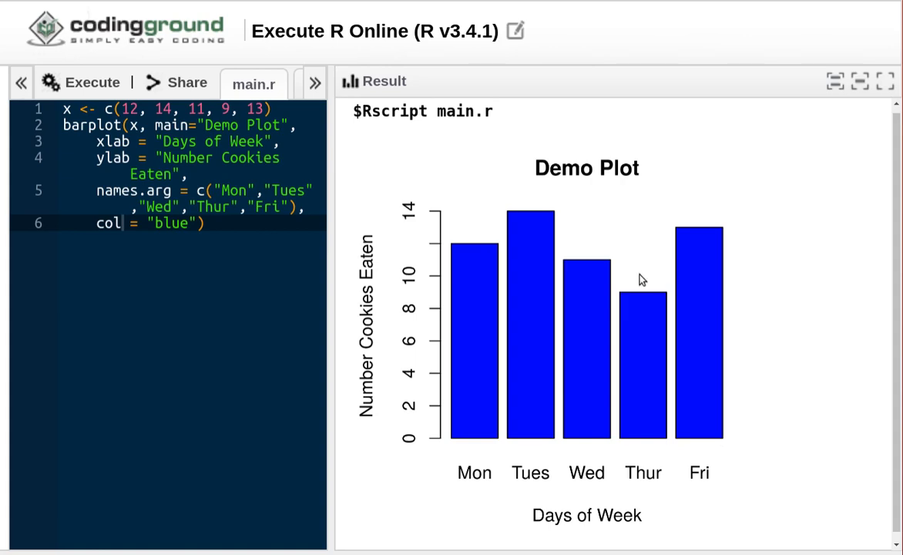
pyautogui.moveTo(393, 228)
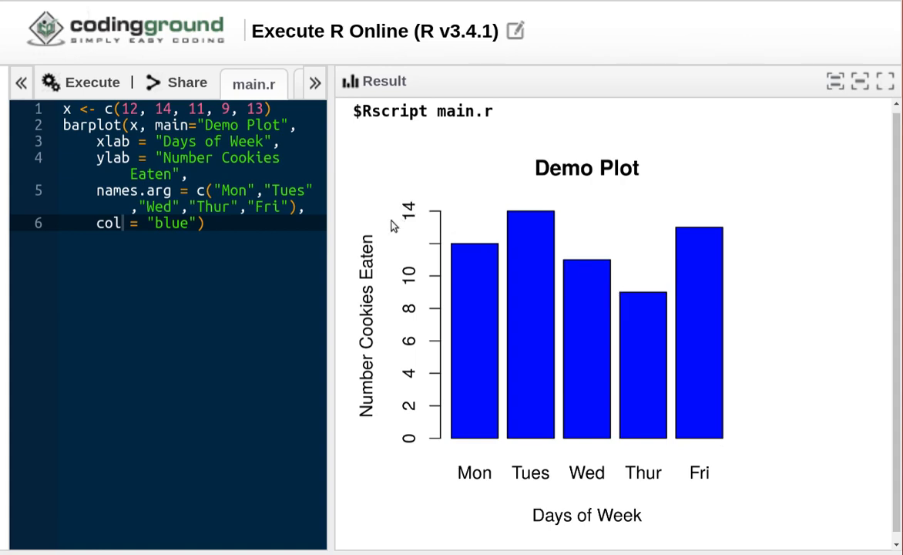
pyautogui.moveTo(409, 203)
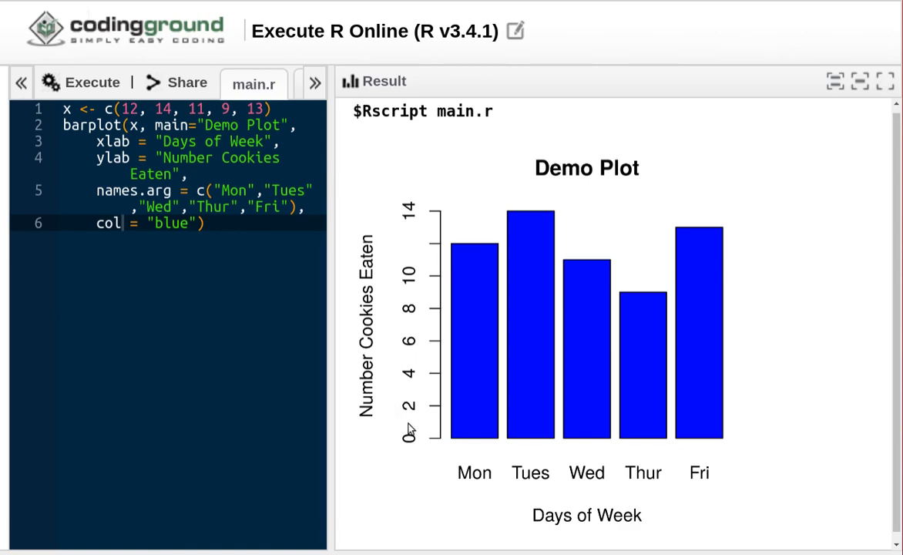
pyautogui.moveTo(725, 371)
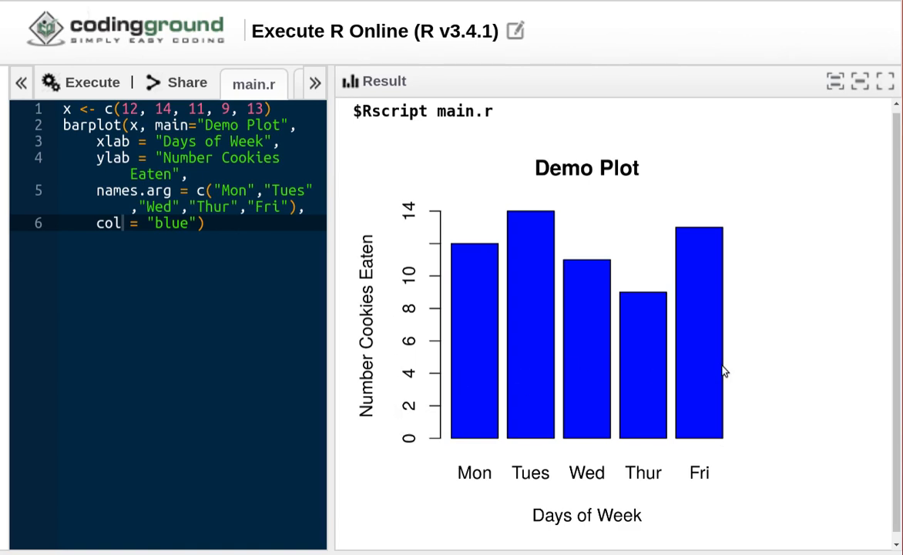
pyautogui.moveTo(710, 210)
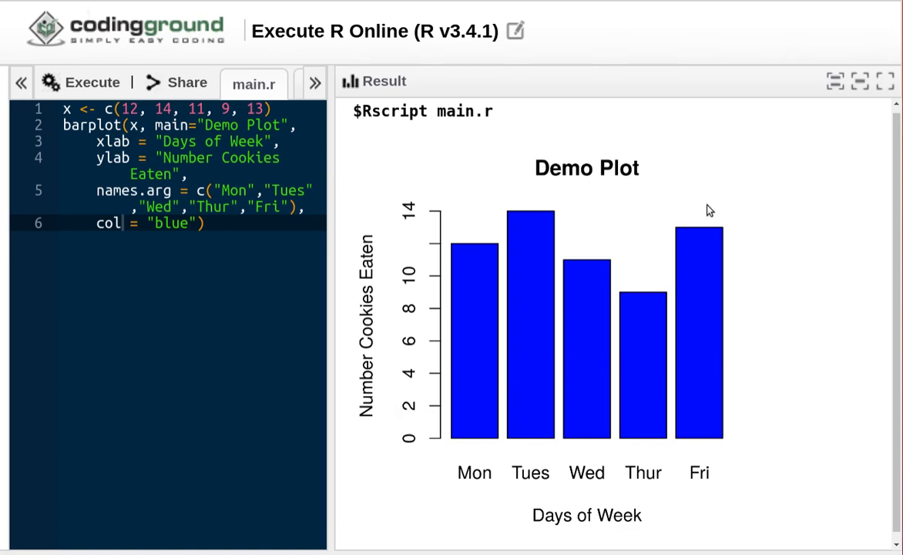
pyautogui.moveTo(691, 222)
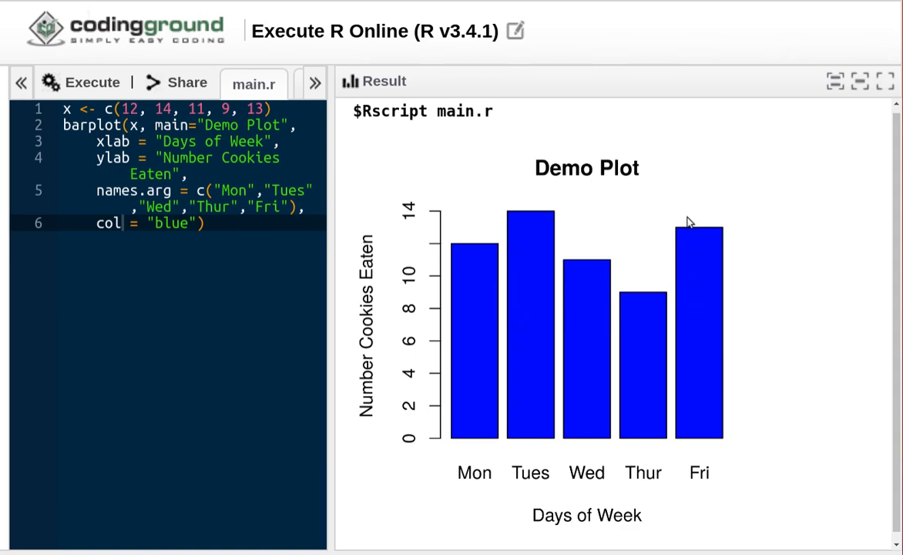
pyautogui.moveTo(586, 198)
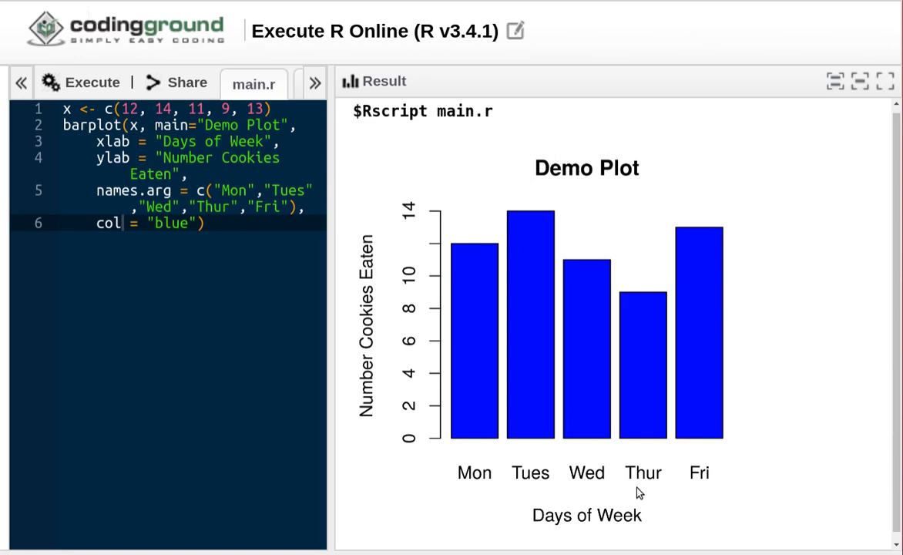
pyautogui.moveTo(579, 454)
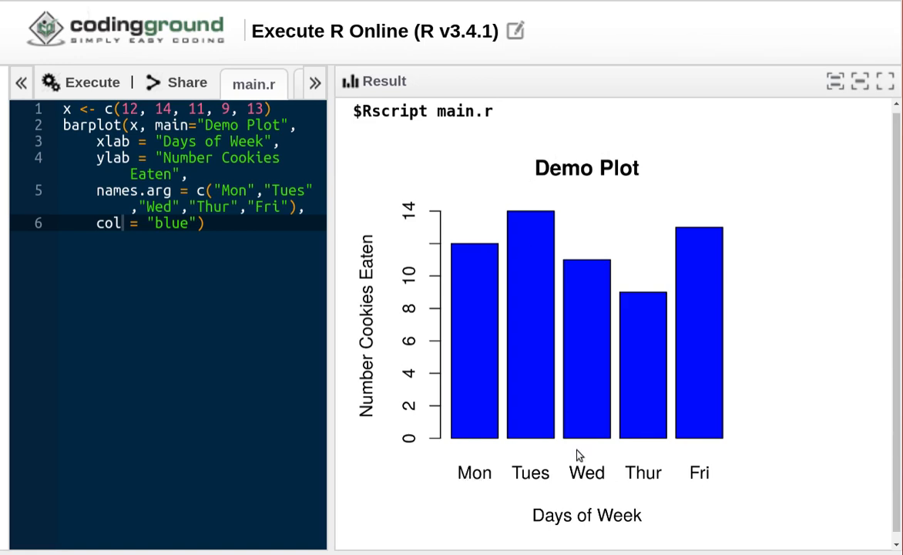
pyautogui.moveTo(589, 438)
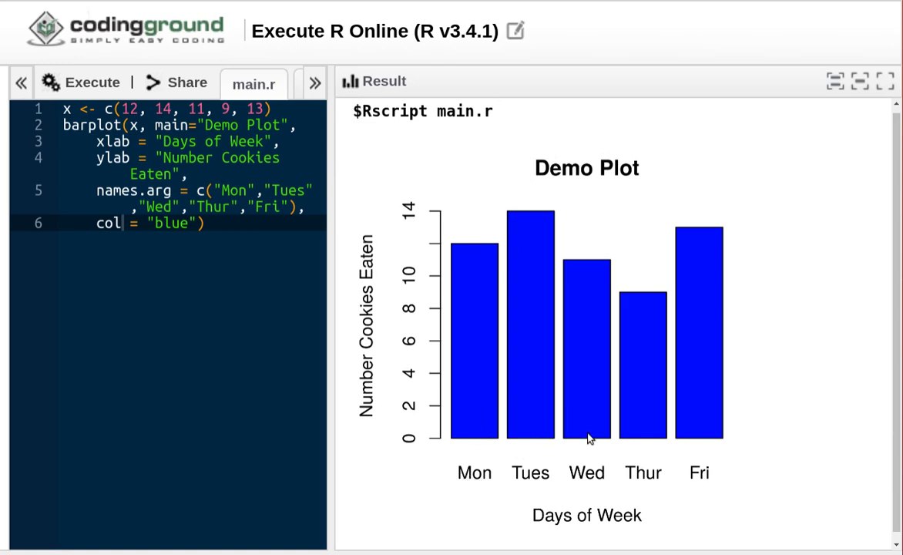
pyautogui.moveTo(486, 454)
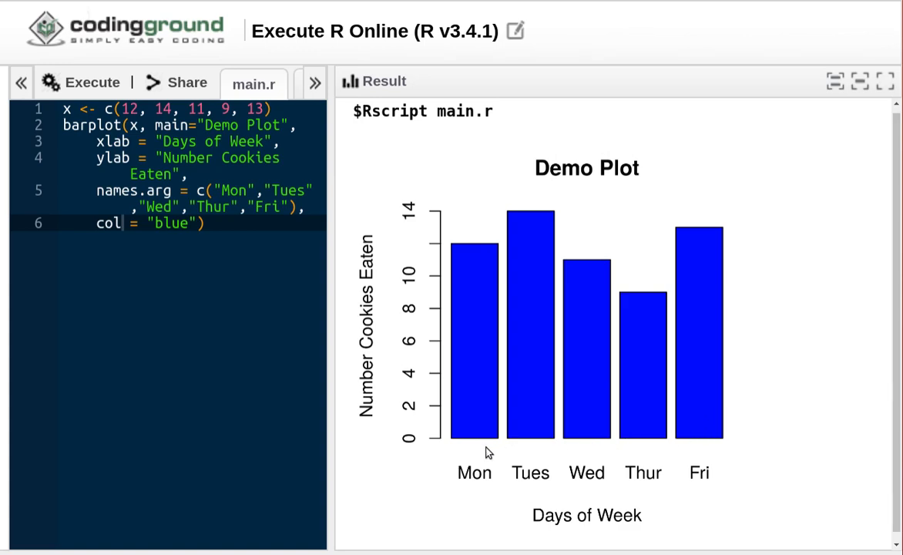
pyautogui.moveTo(481, 444)
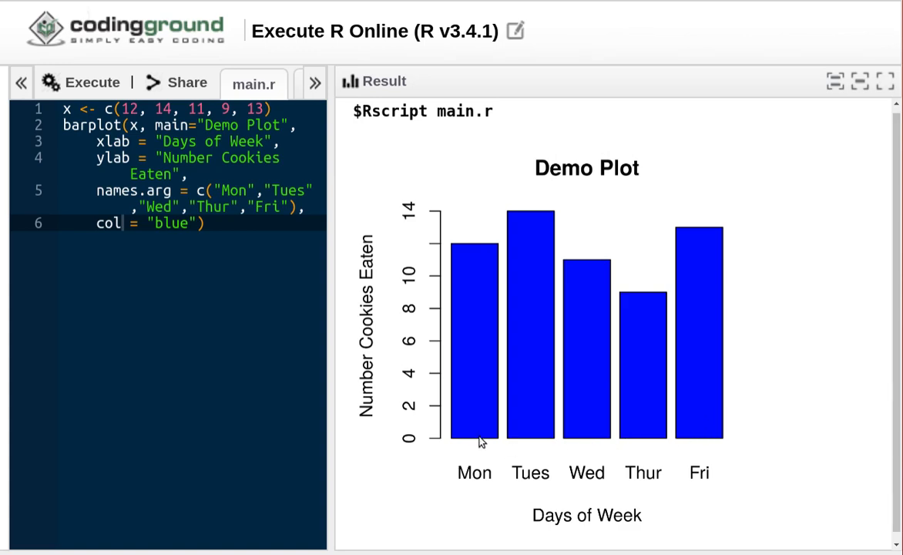
pyautogui.moveTo(539, 504)
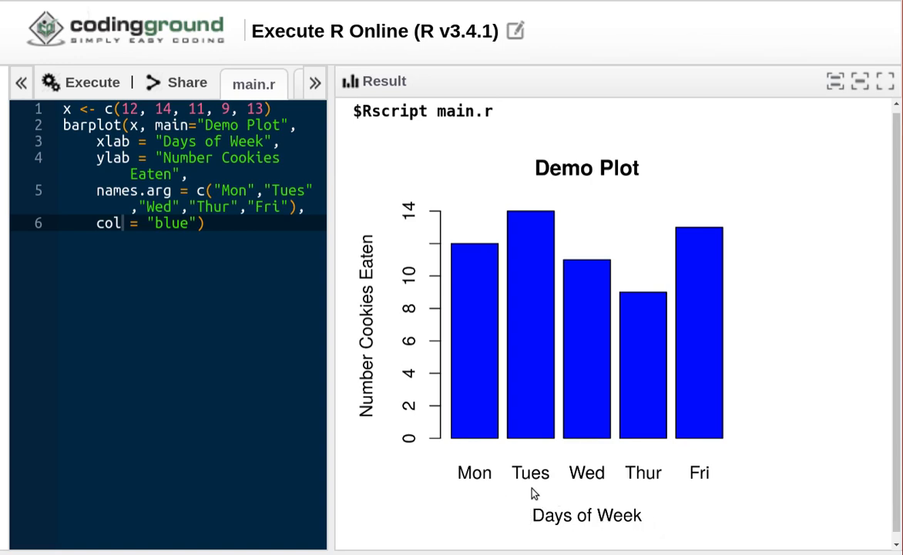
pyautogui.moveTo(376, 319)
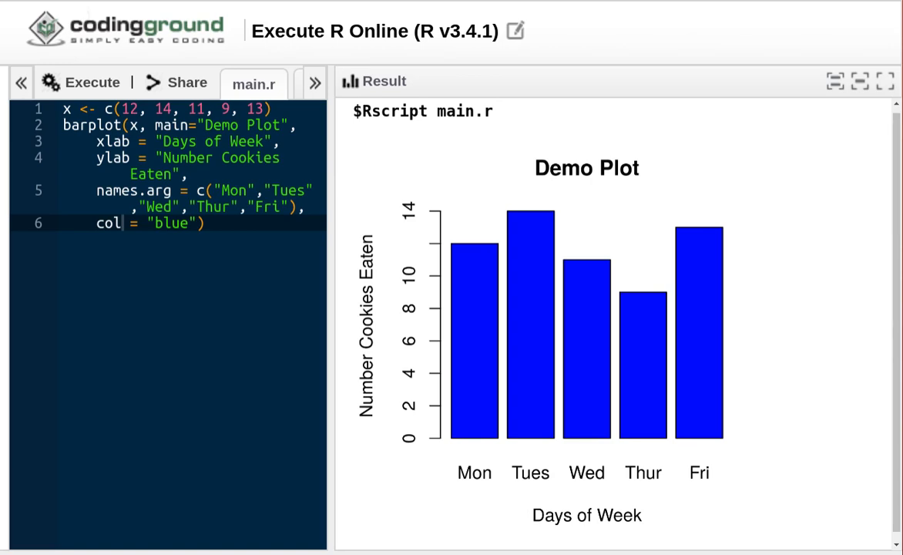
pyautogui.moveTo(339, 348)
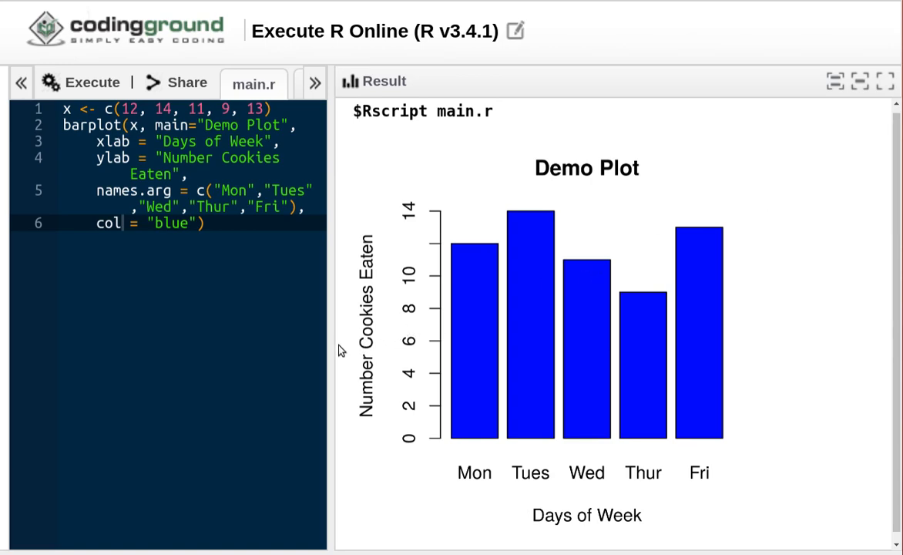
# Place the cursor in main.r to trim the barplot call down to barplot(x).
pyautogui.click(92, 83)
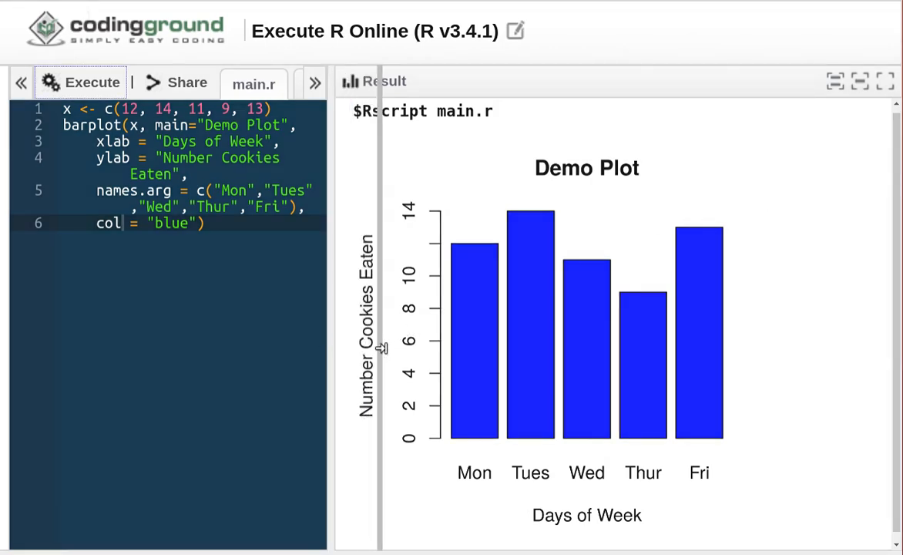
pyautogui.click(81, 84)
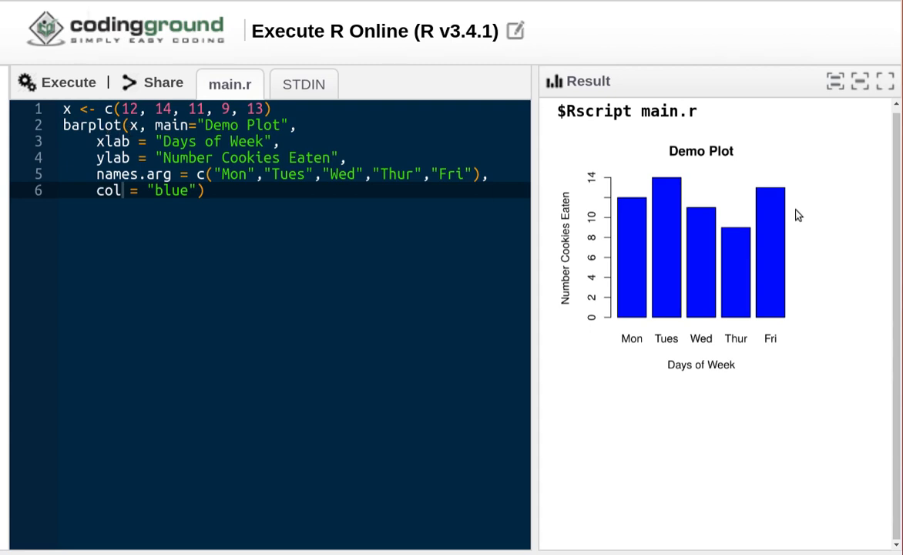
pyautogui.moveTo(290, 153)
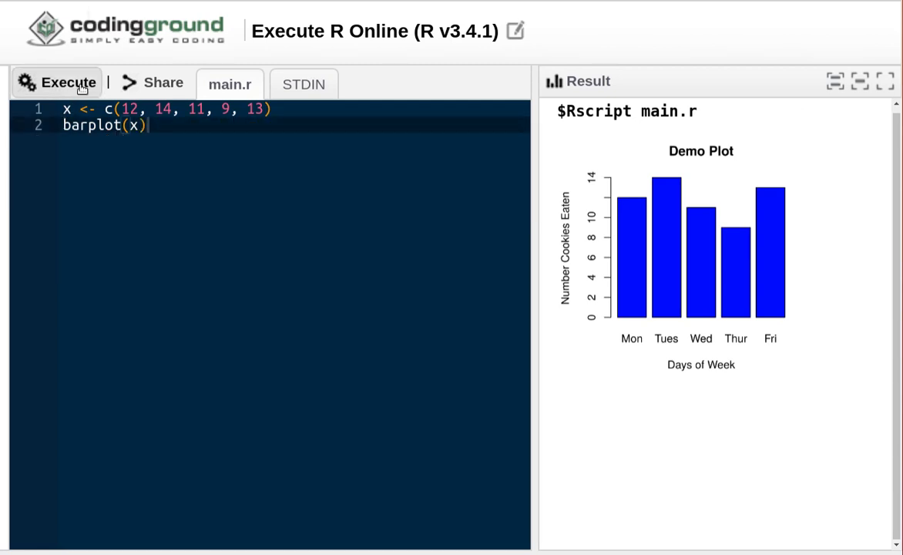
# Run the plain barplot, then add main="Demo Plot" to the barplot call.
pyautogui.click(59, 83)
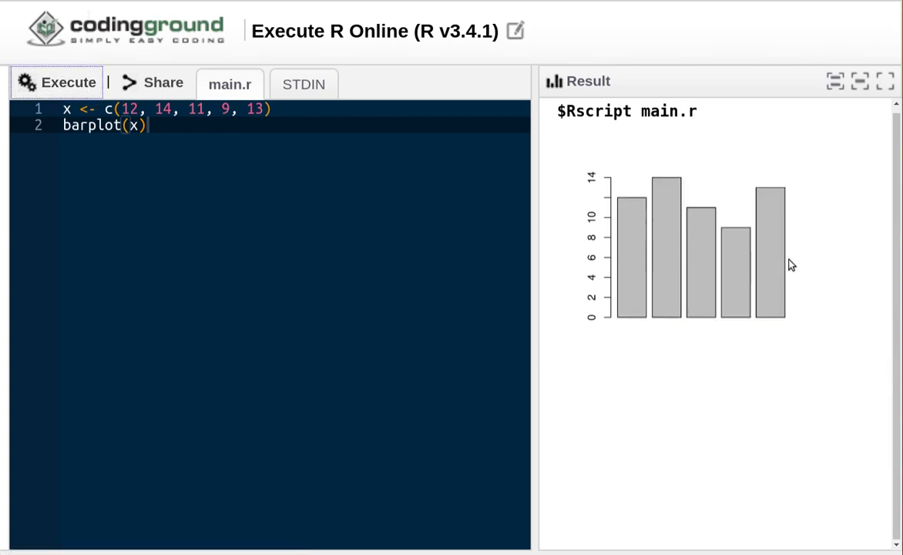
pyautogui.moveTo(607, 303)
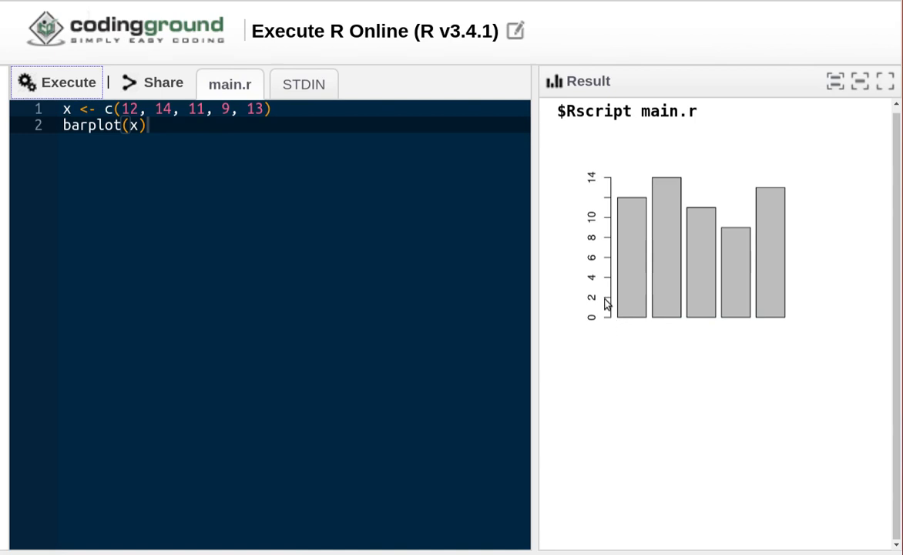
pyautogui.moveTo(589, 307)
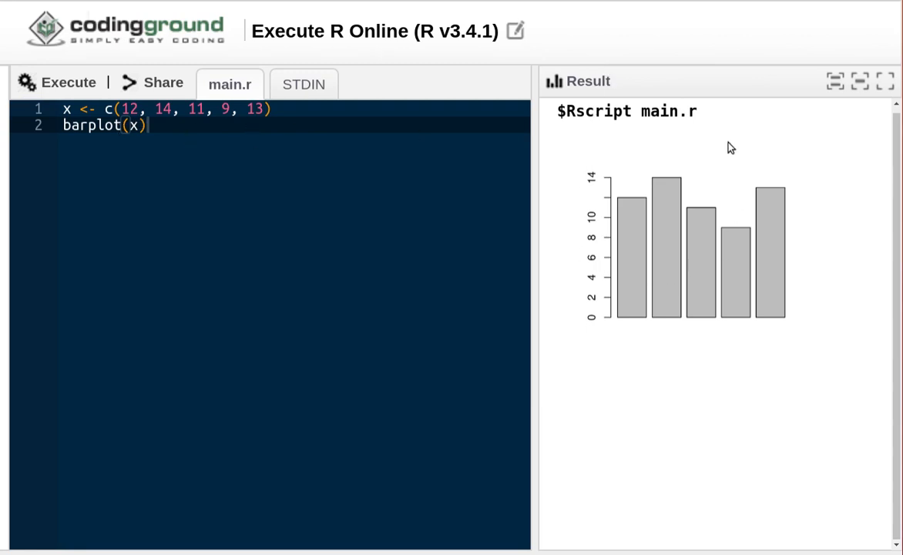
pyautogui.moveTo(689, 366)
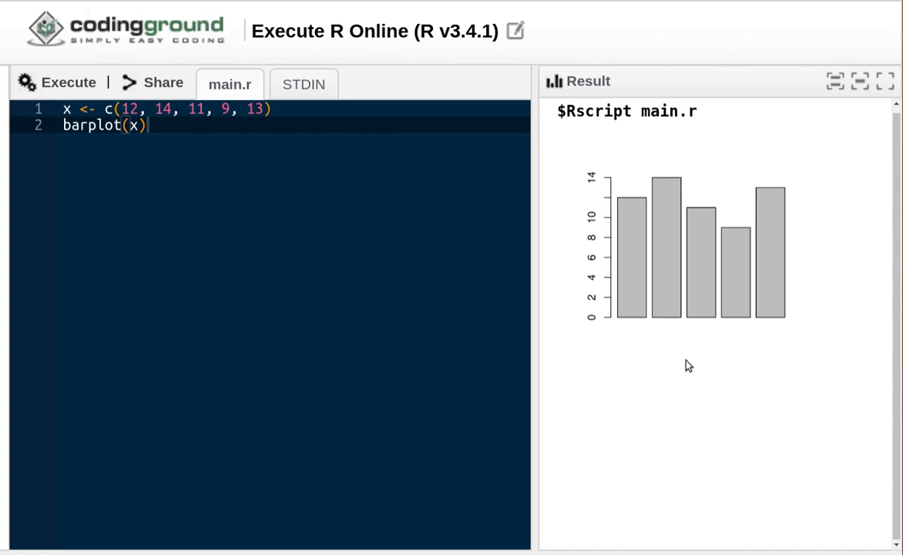
pyautogui.moveTo(669, 317)
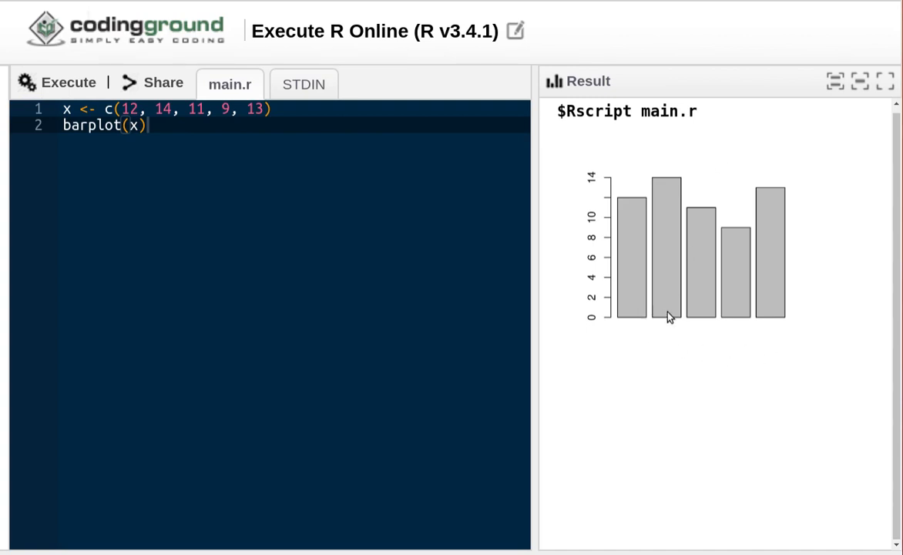
pyautogui.moveTo(753, 309)
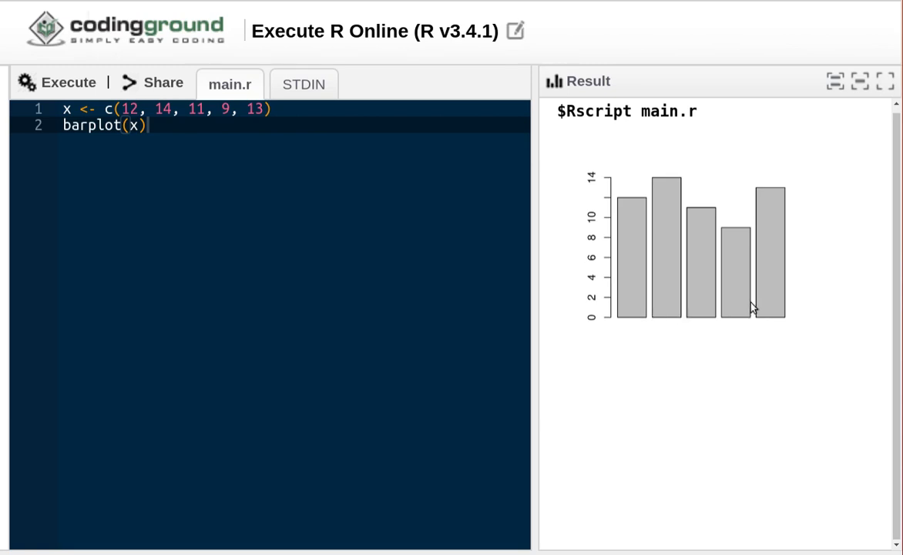
pyautogui.moveTo(604, 313)
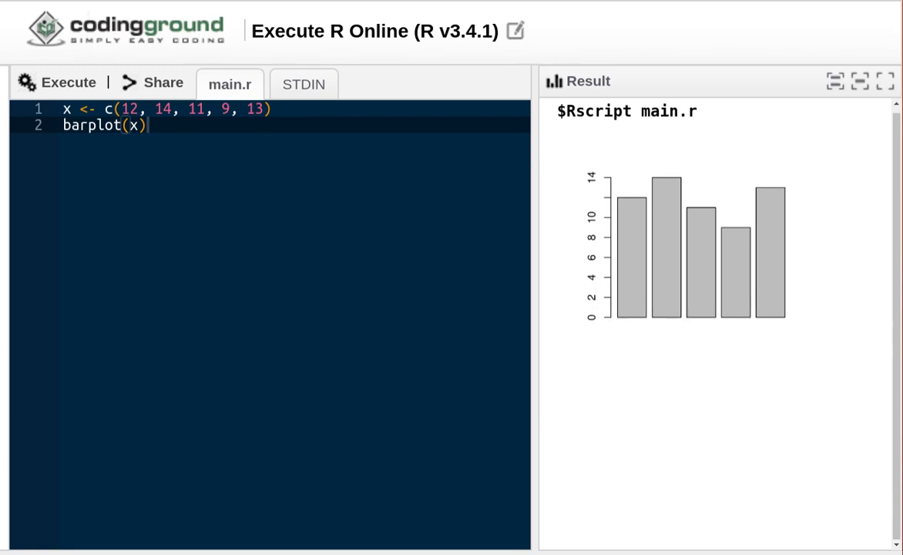
pyautogui.write(', main="Demo Plot"')
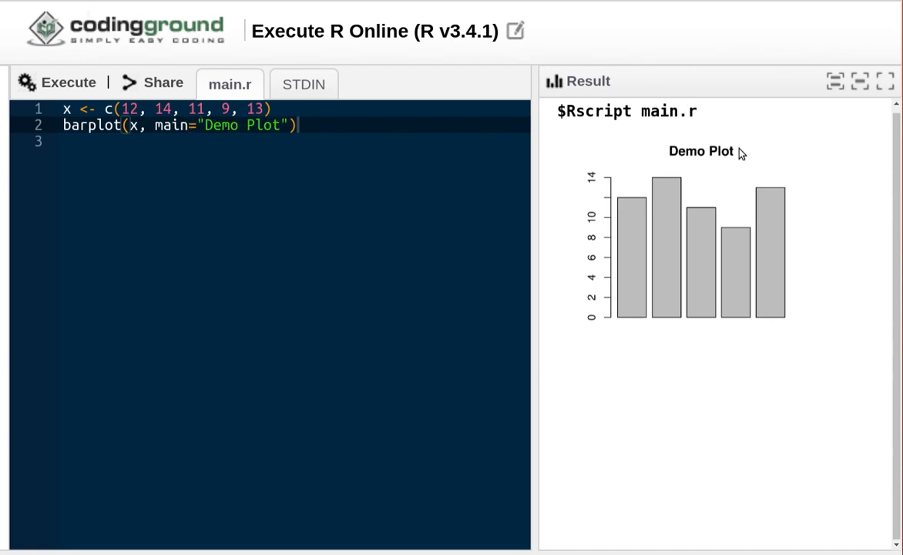
pyautogui.moveTo(809, 151)
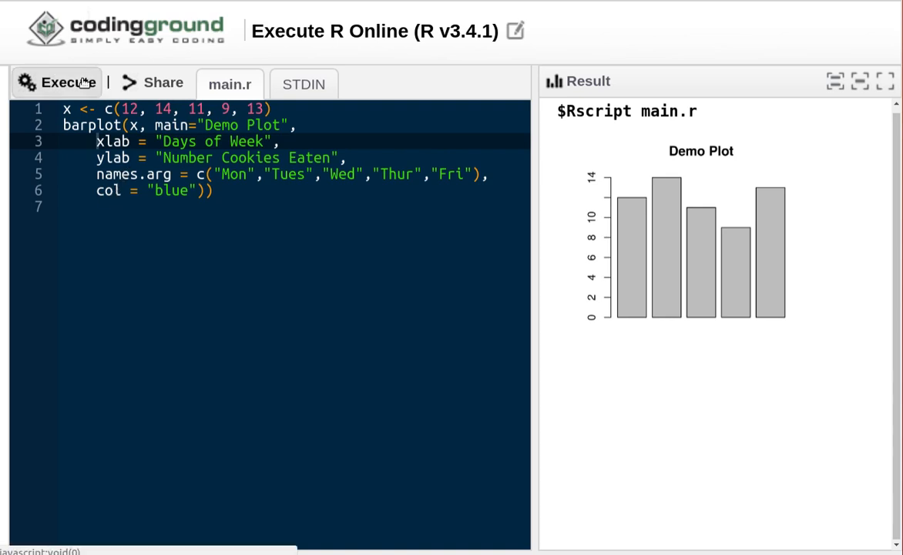
# Run the labelled blue barplot script and go back to fix the stray ')' after col = "blue".
pyautogui.click(56, 83)
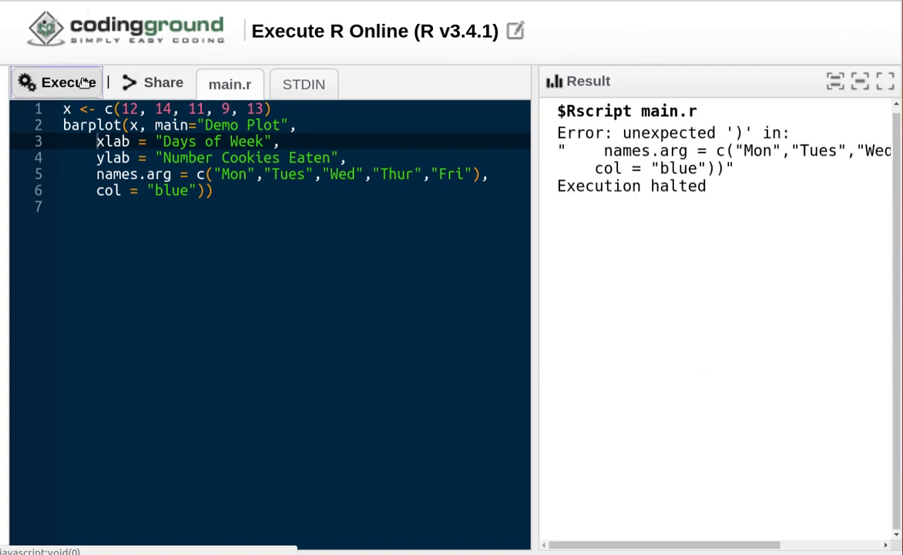
pyautogui.click(56, 83)
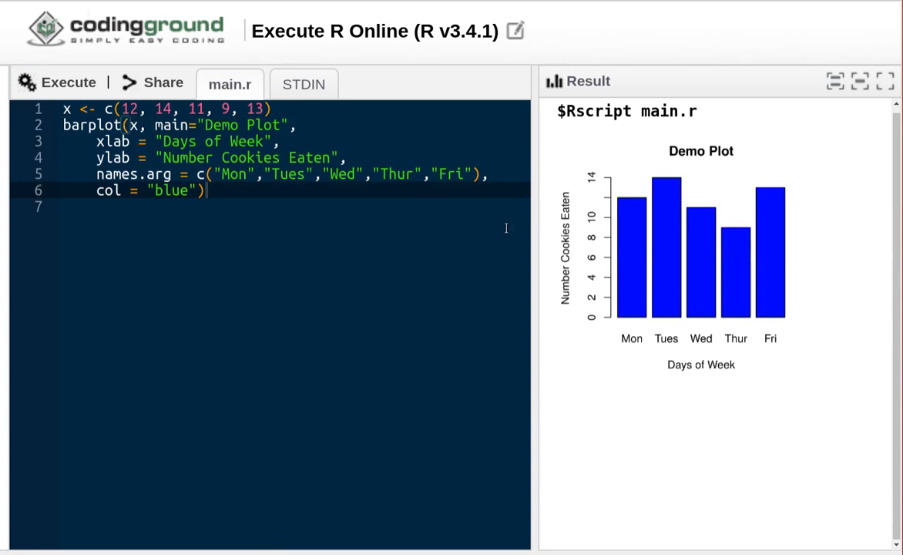
pyautogui.moveTo(637, 229)
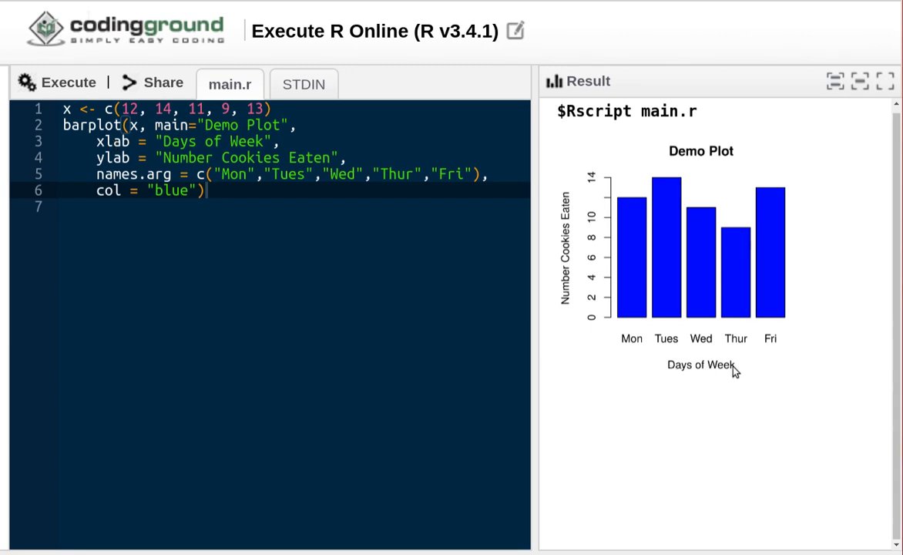
pyautogui.moveTo(507, 301)
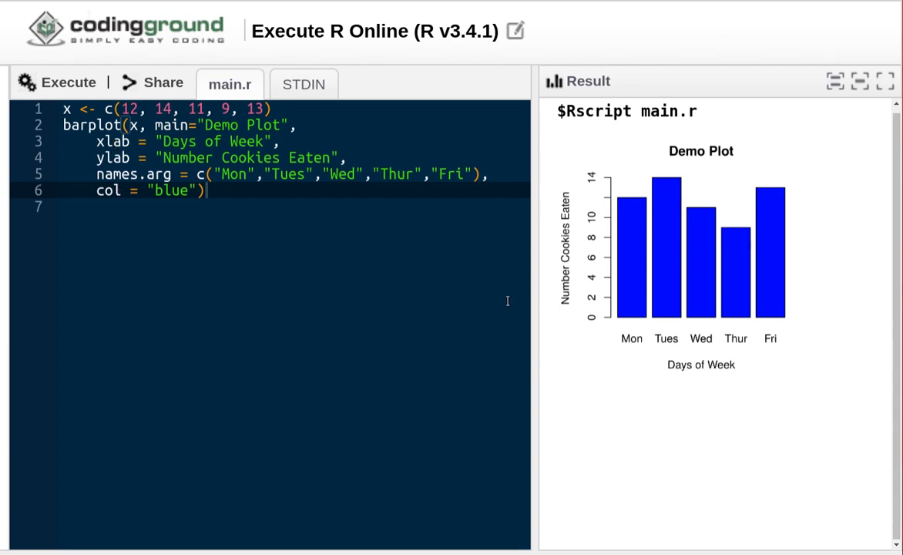
pyautogui.moveTo(580, 191)
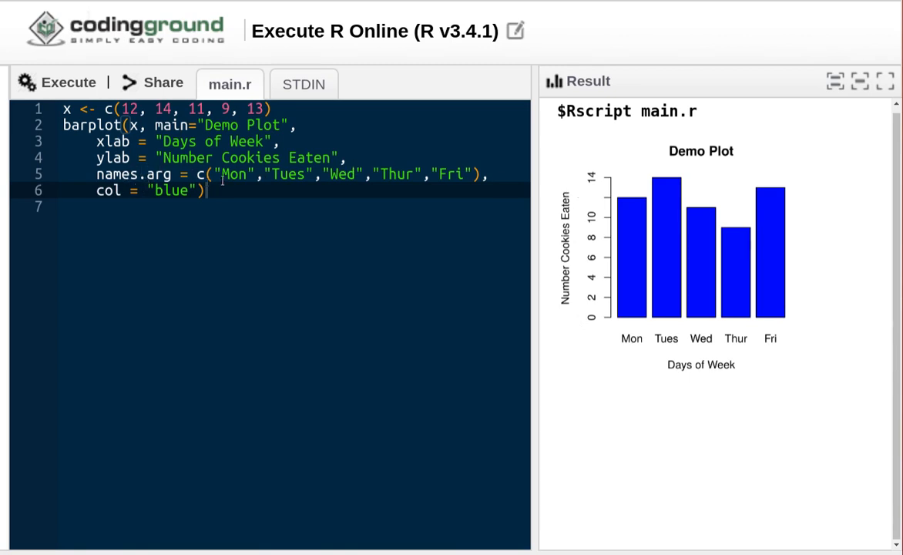
pyautogui.moveTo(527, 185)
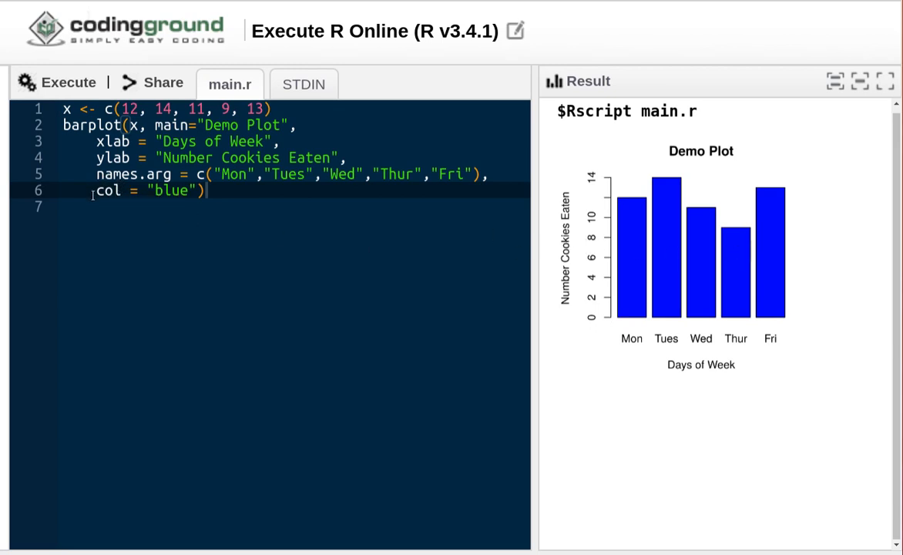
pyautogui.moveTo(651, 238)
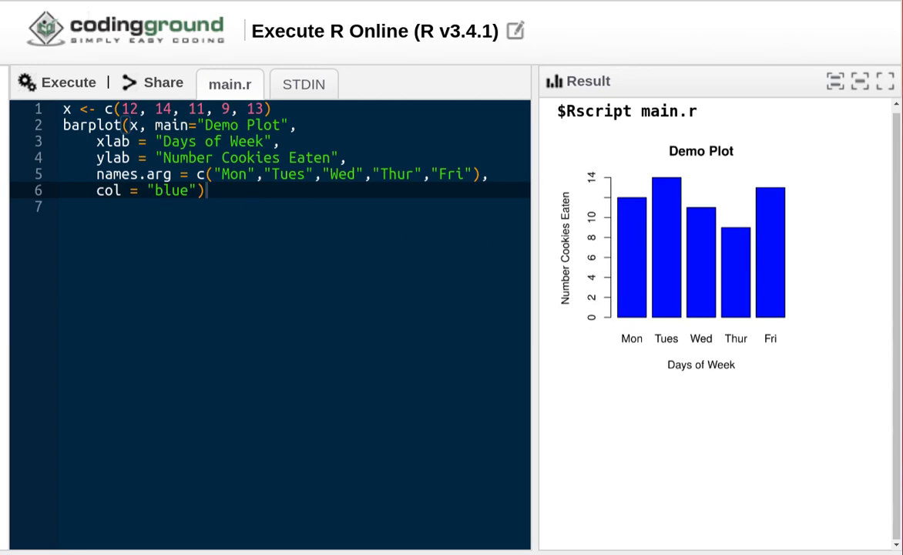
pyautogui.moveTo(627, 195)
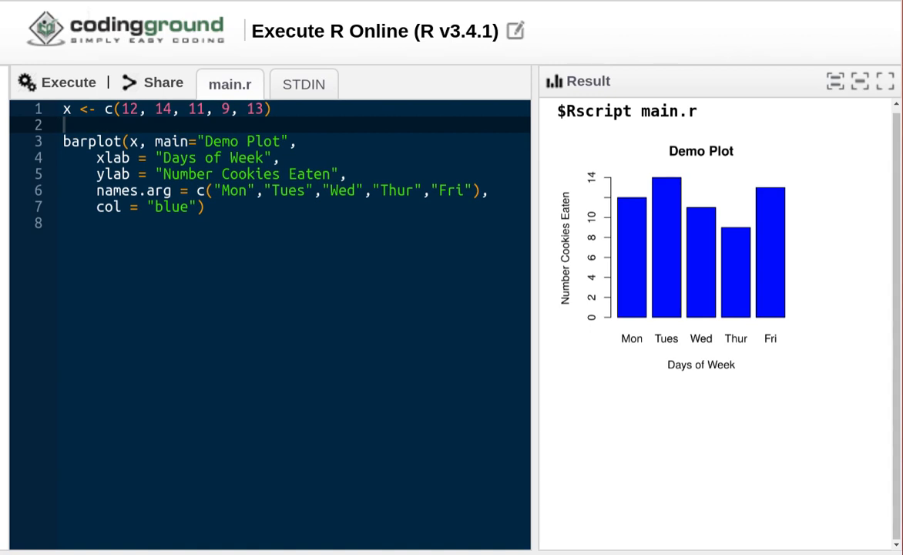
# Add n <- sum(x) and xf <- x/n, then edit the ylab to read 'Fraction of total Cookies Eaten'.
pyautogui.write('n <- sum(x)')
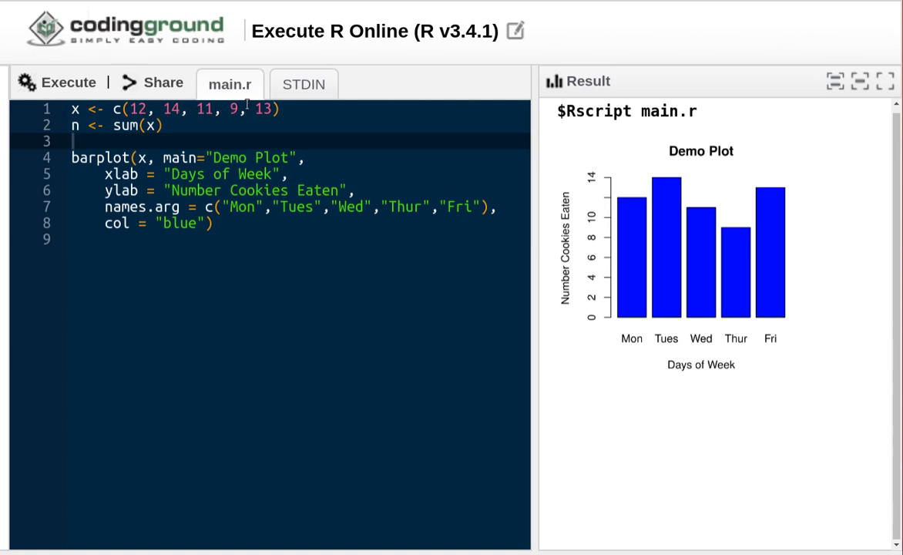
pyautogui.moveTo(632, 246)
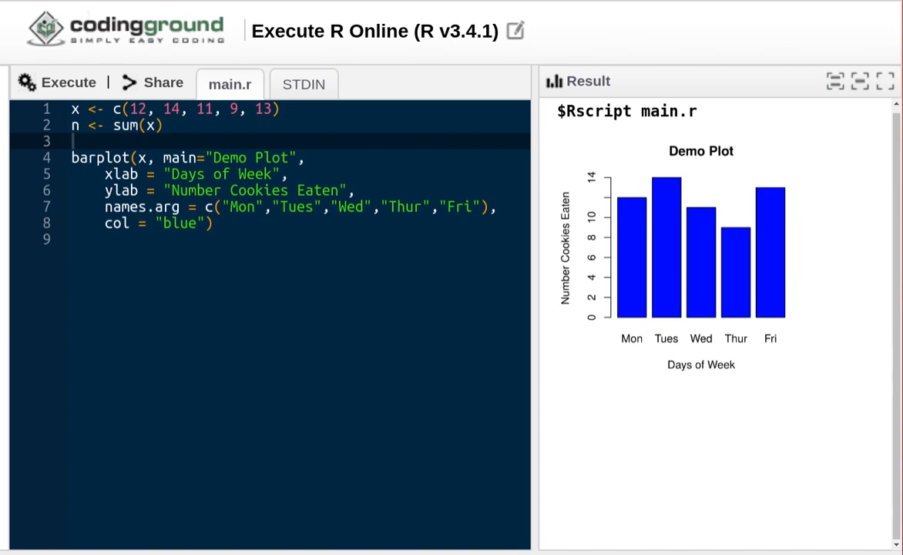
pyautogui.write('xf <- x/n')
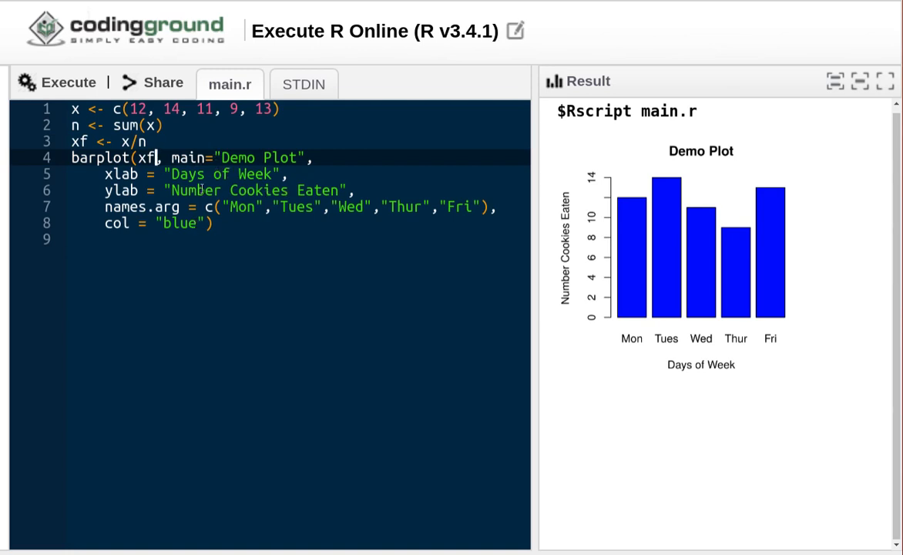
pyautogui.click(224, 192)
pyautogui.write('Fraction of total')
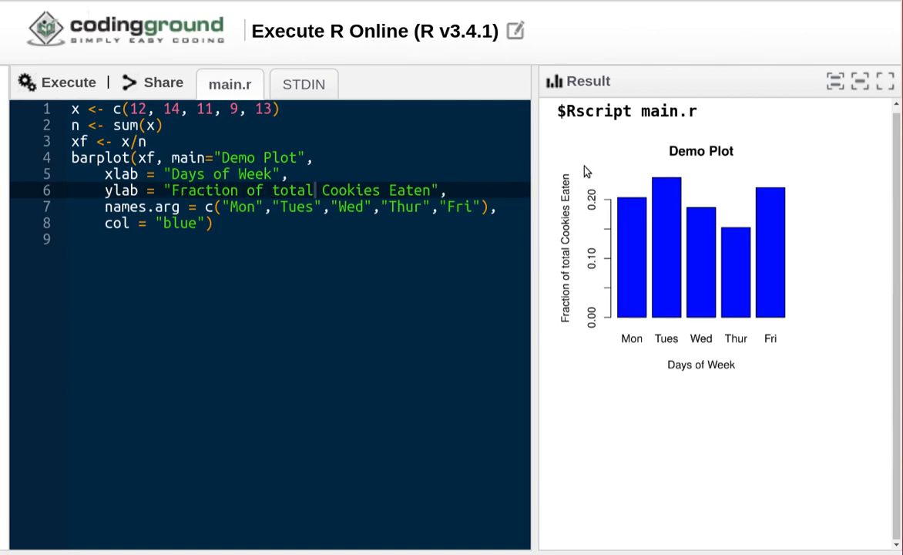
pyautogui.moveTo(817, 208)
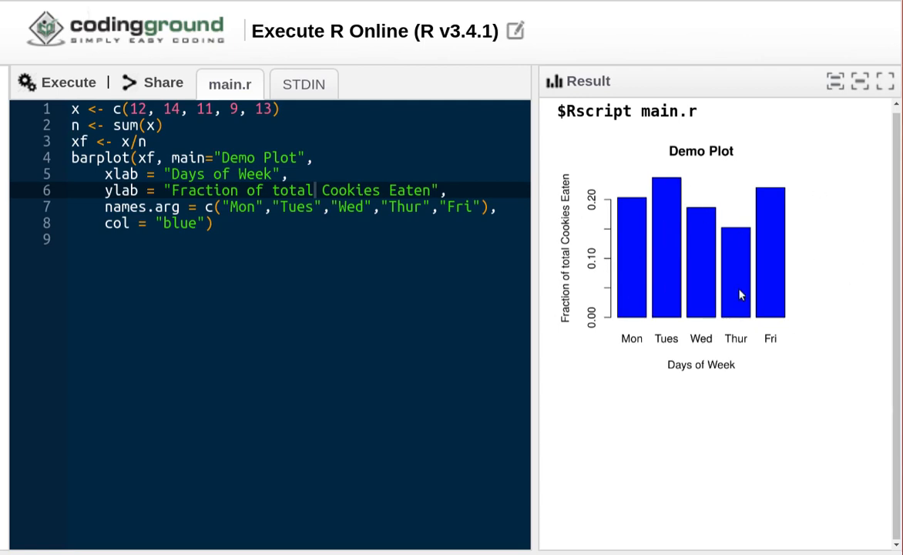
pyautogui.moveTo(769, 285)
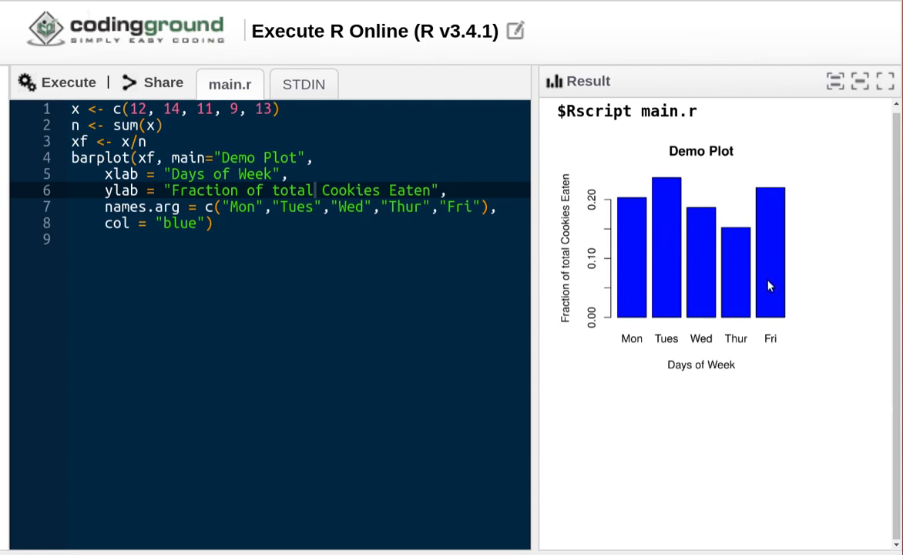
pyautogui.moveTo(634, 212)
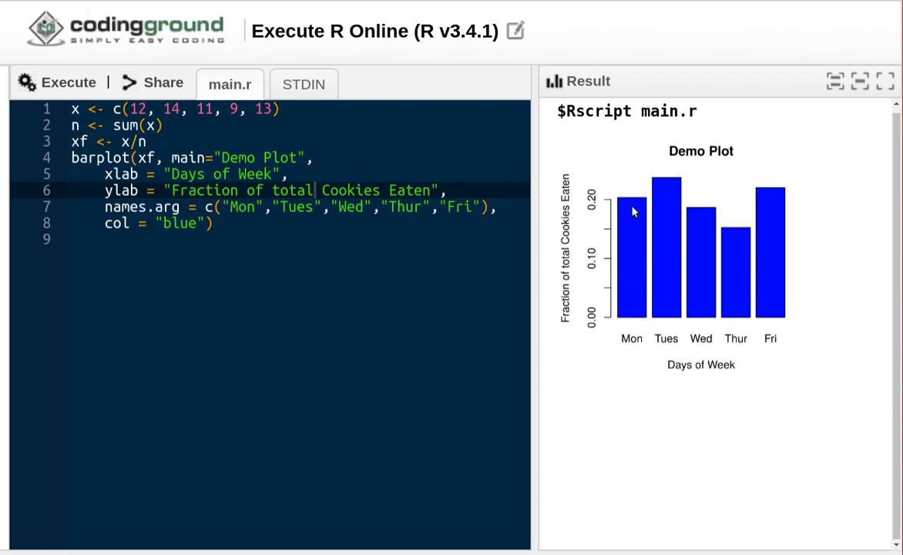
pyautogui.moveTo(635, 205)
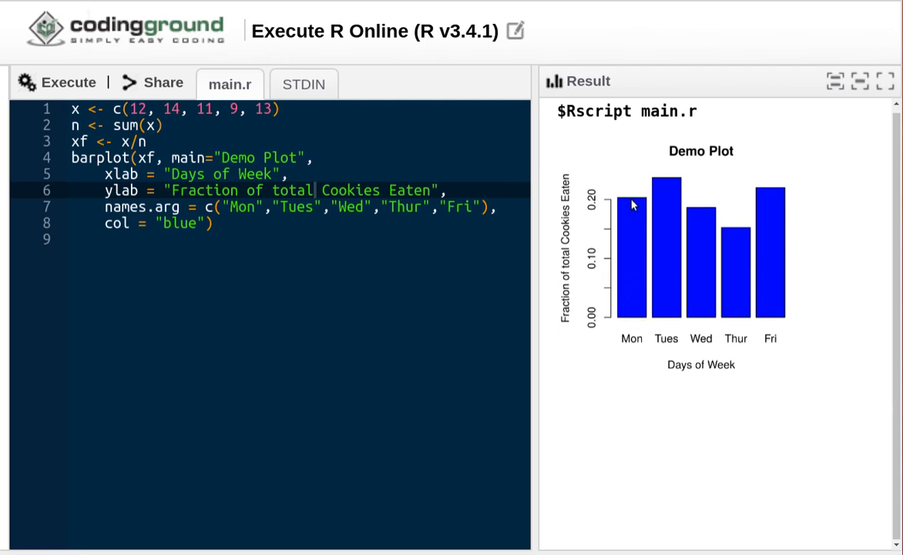
pyautogui.moveTo(667, 321)
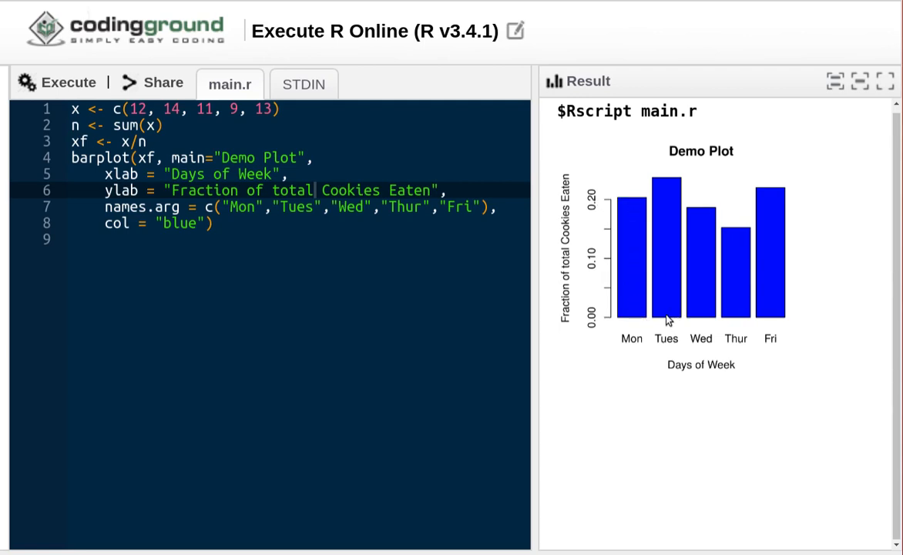
pyautogui.moveTo(605, 185)
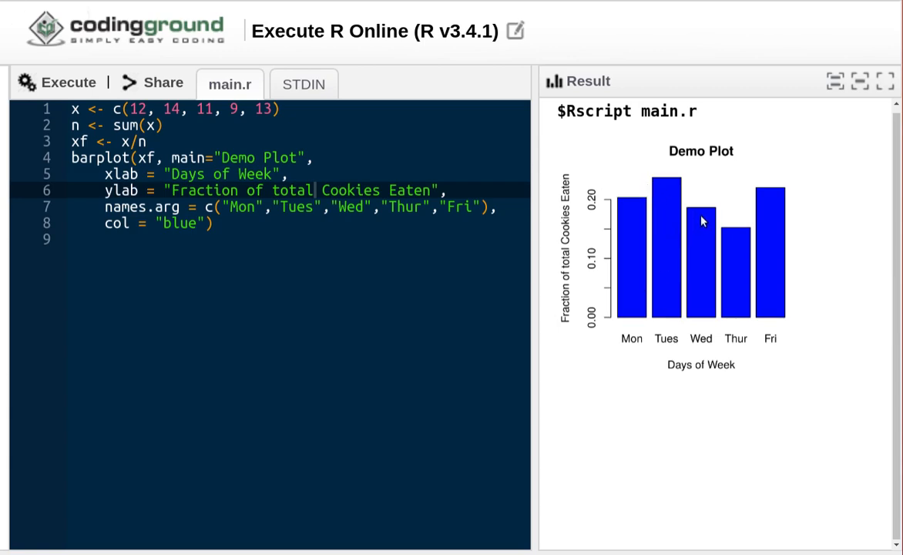
pyautogui.moveTo(681, 216)
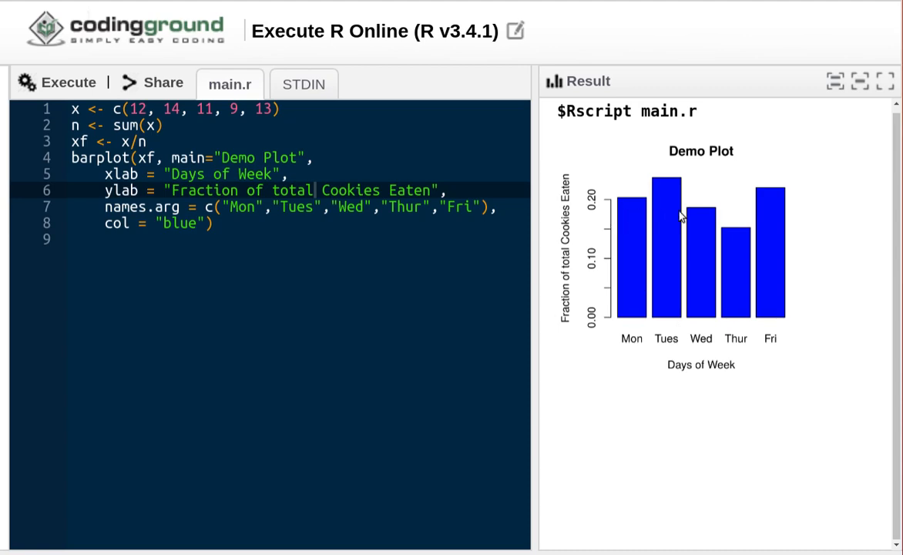
pyautogui.moveTo(697, 237)
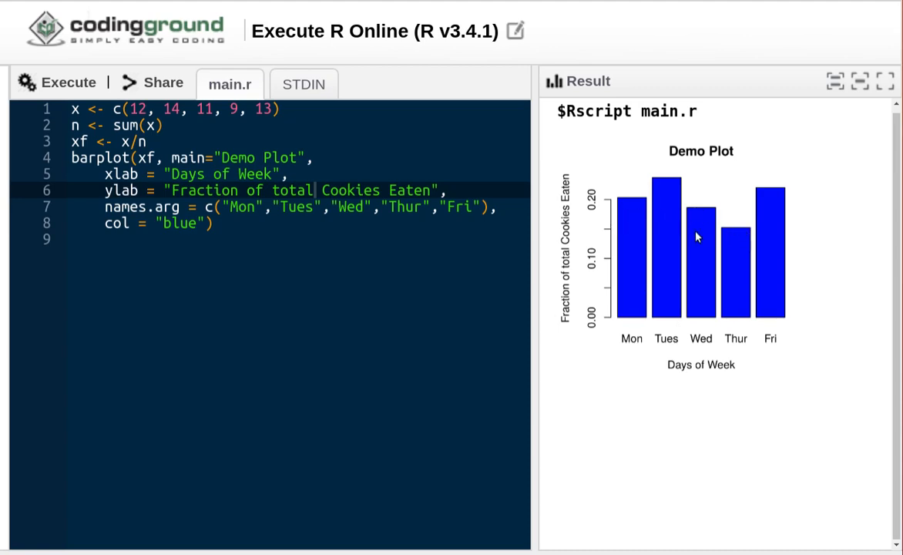
pyautogui.moveTo(736, 233)
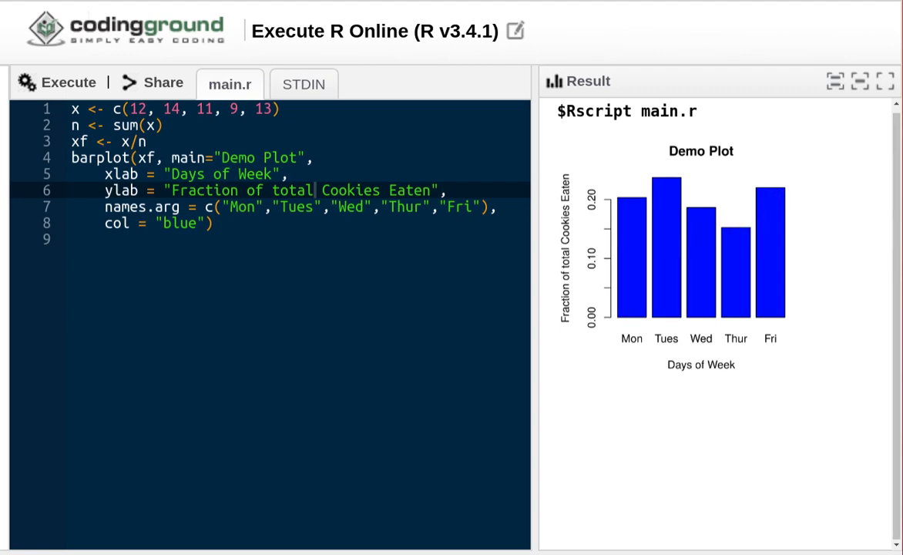
pyautogui.moveTo(569, 259)
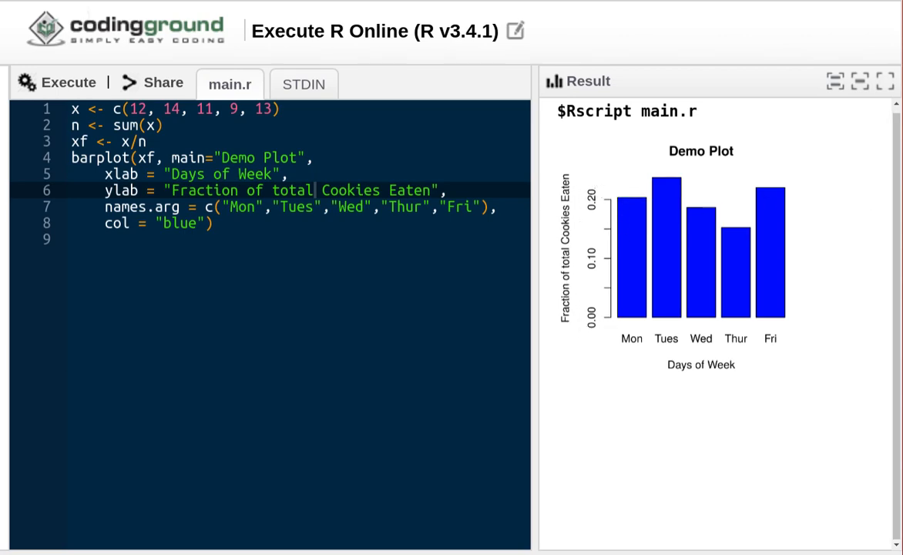
pyautogui.moveTo(136, 55)
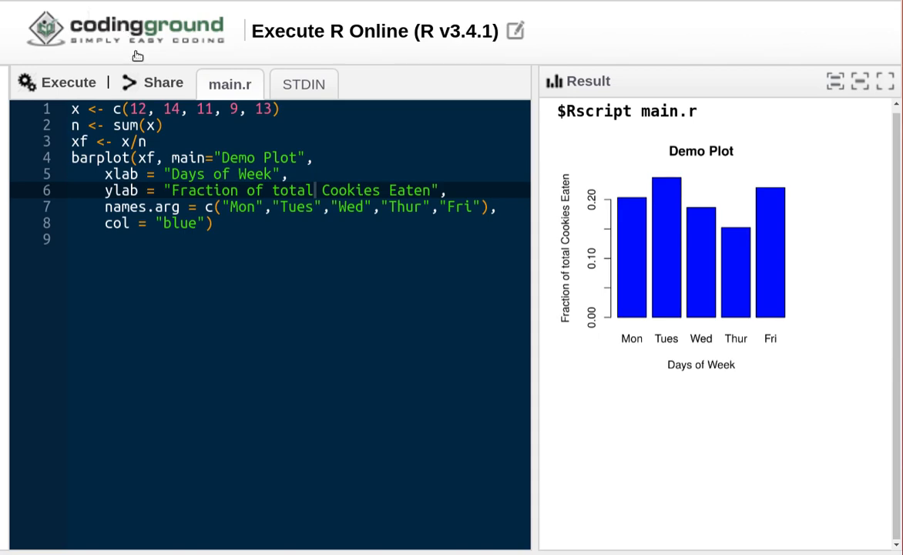
pyautogui.moveTo(151, 157)
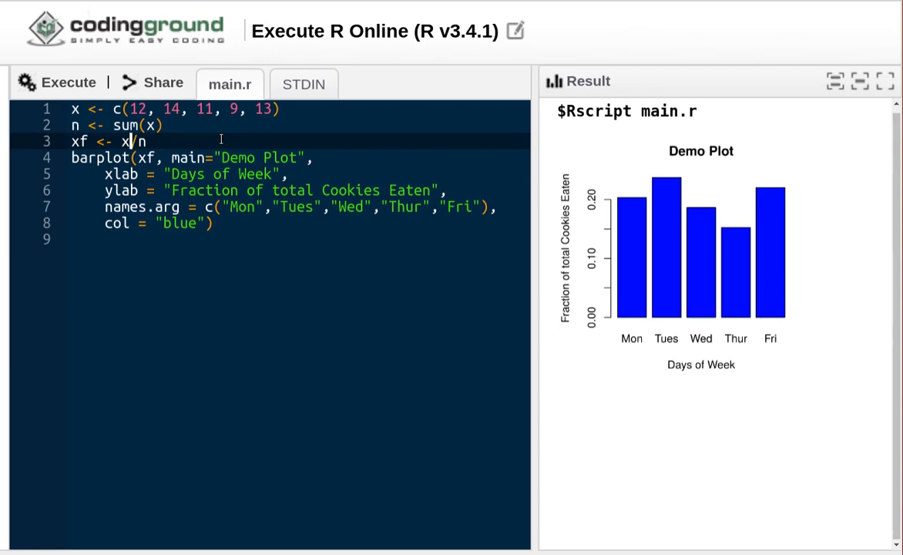
# Change line 3 to xf <- x*100/n and reword the ylab to 'Per Cent of total Cookies Eaten'.
pyautogui.write('*100')
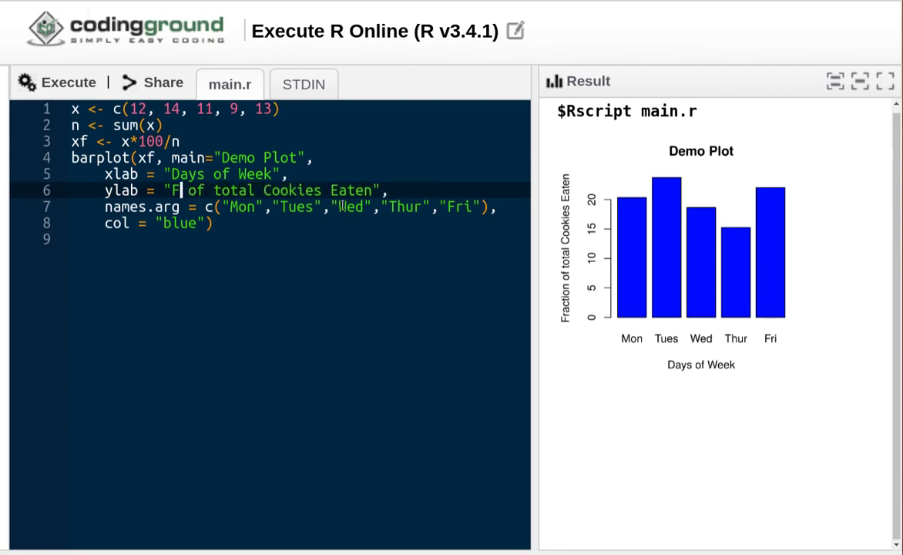
pyautogui.press('BackSpace')
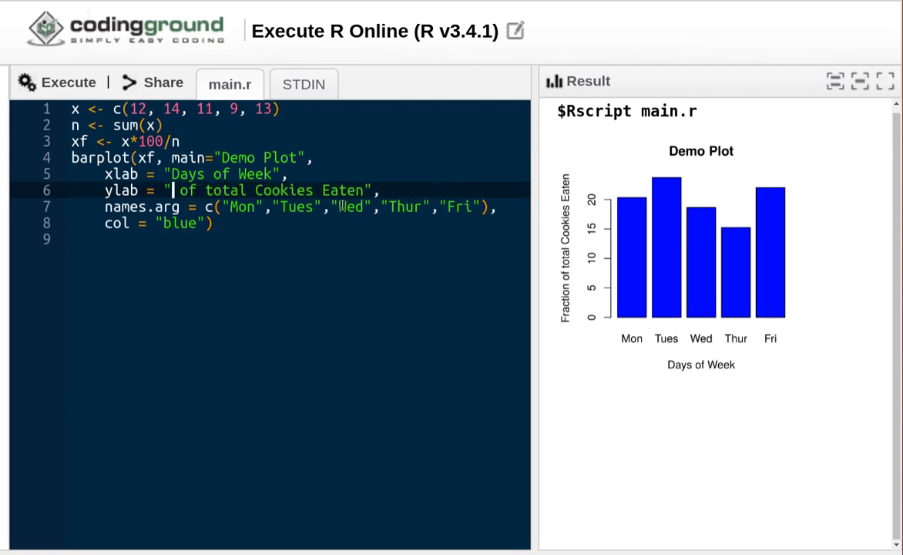
pyautogui.write('Per Cent')
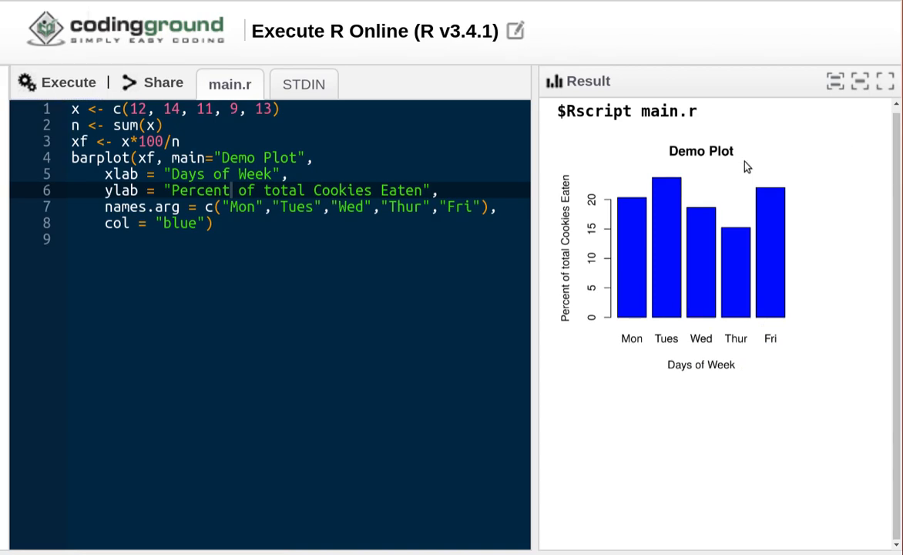
pyautogui.moveTo(751, 164)
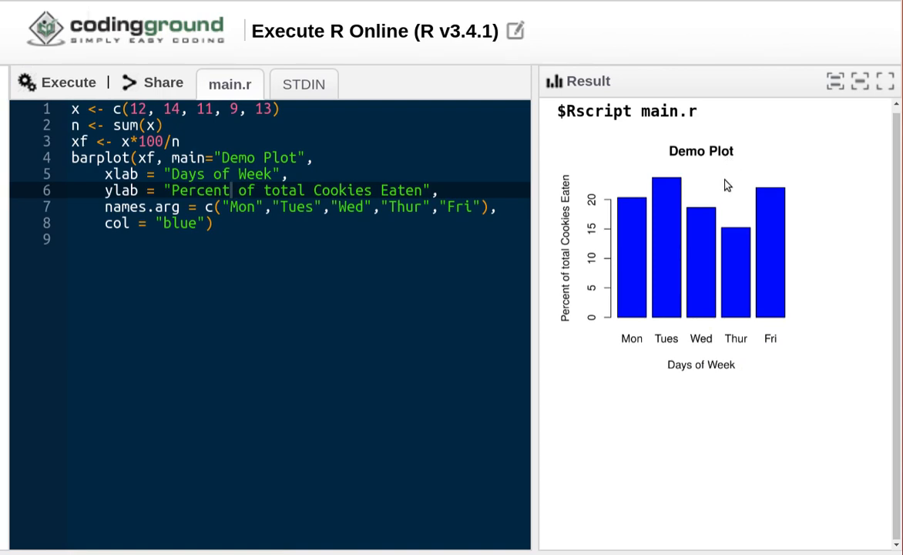
pyautogui.moveTo(829, 254)
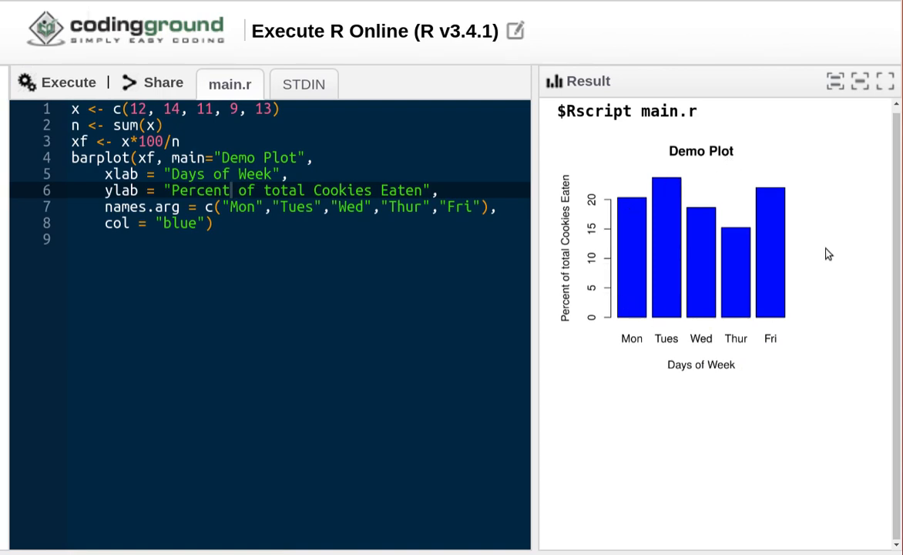
pyautogui.moveTo(804, 237)
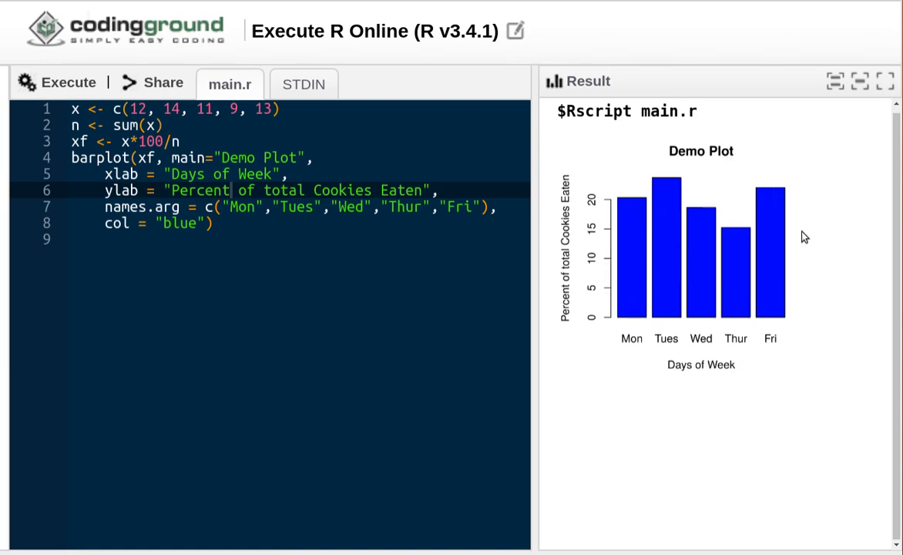
pyautogui.moveTo(635, 182)
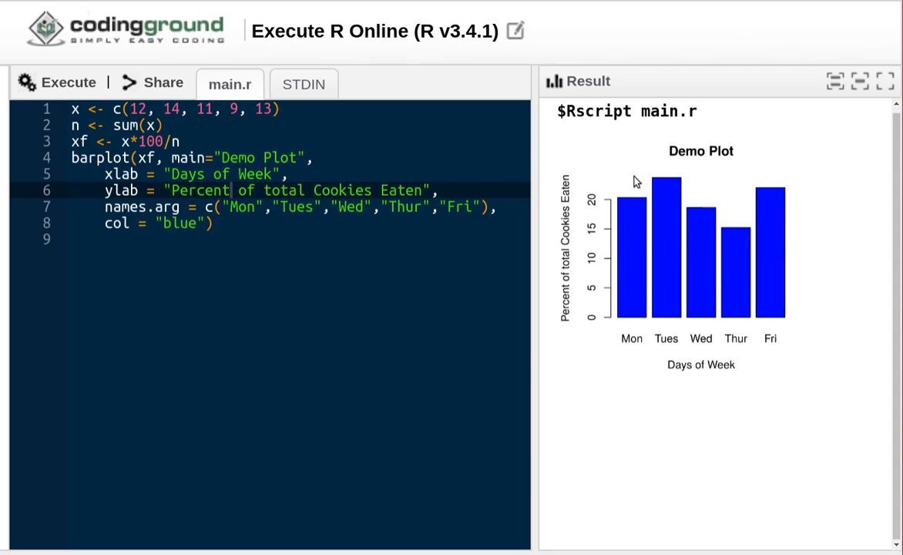
pyautogui.moveTo(707, 218)
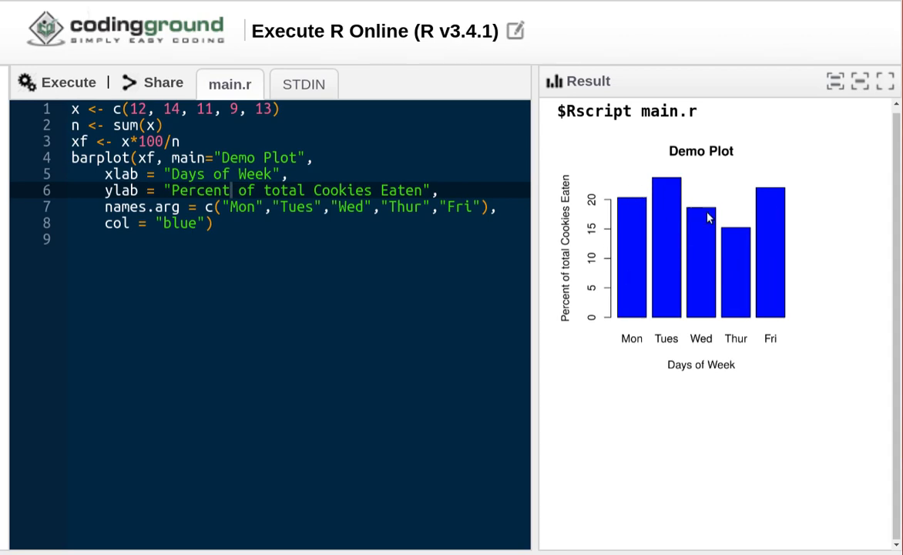
pyautogui.moveTo(763, 290)
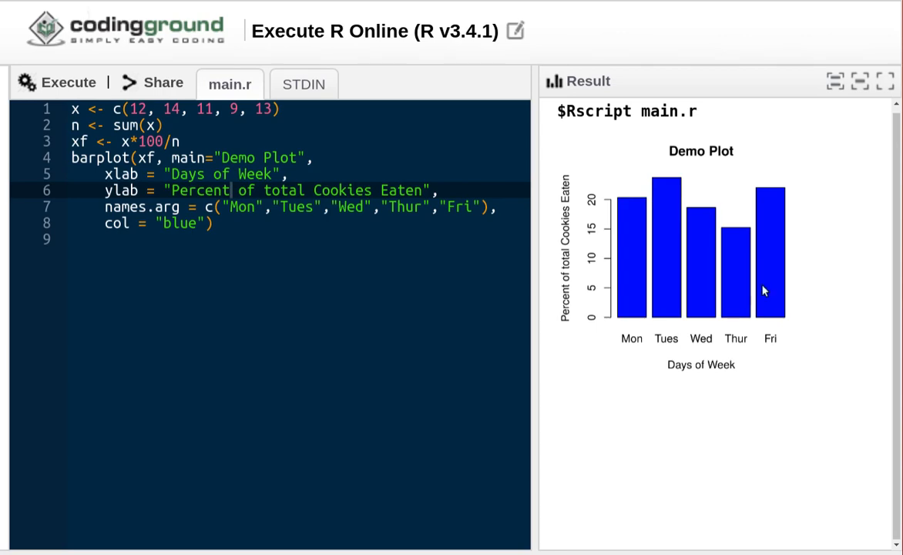
pyautogui.moveTo(622, 320)
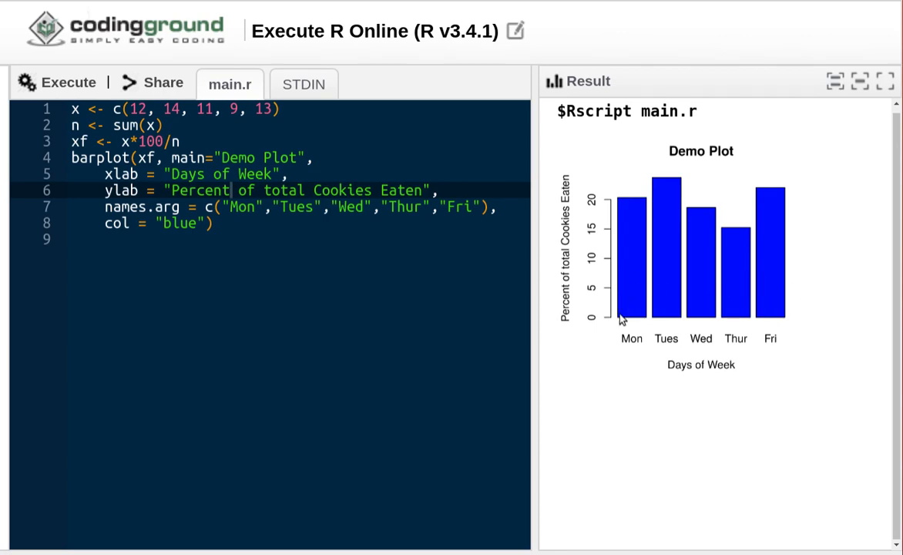
pyautogui.moveTo(654, 355)
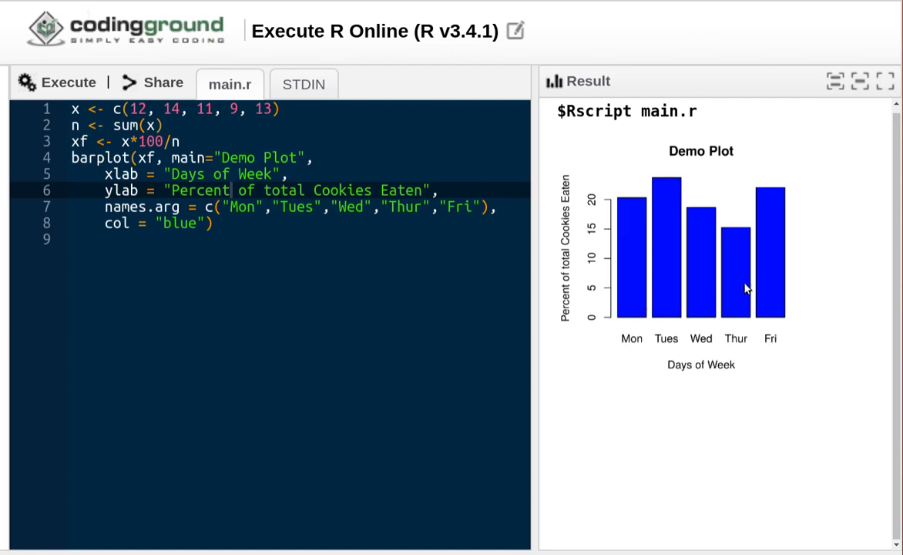
pyautogui.moveTo(681, 289)
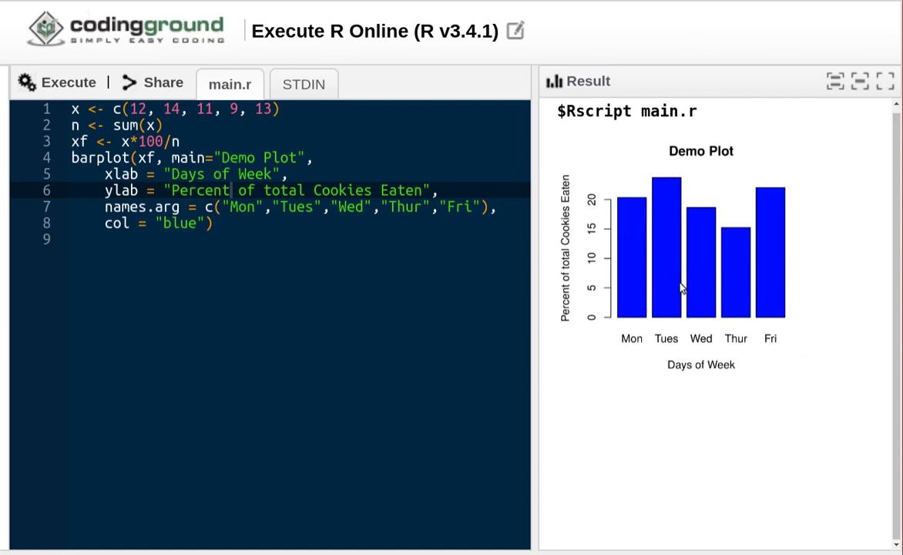
pyautogui.moveTo(681, 288)
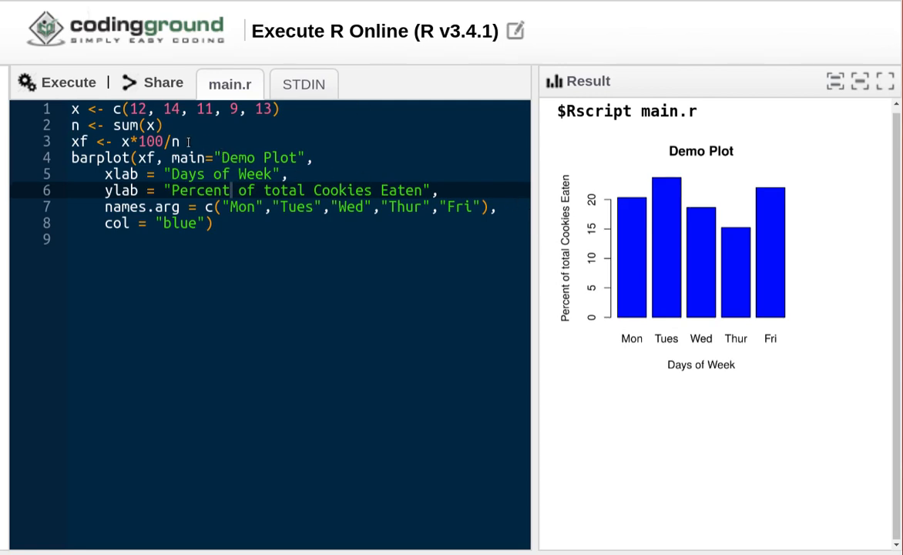
pyautogui.click(178, 141)
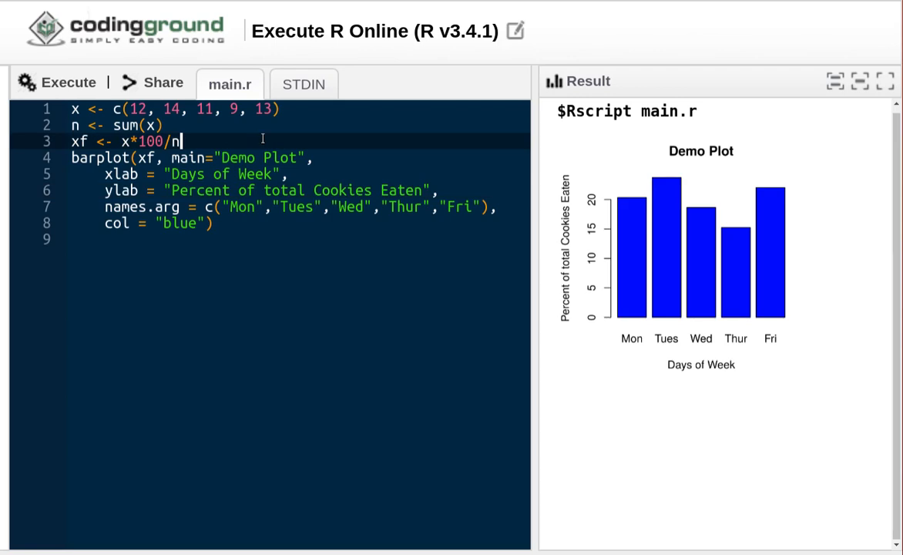
pyautogui.press('Enter')
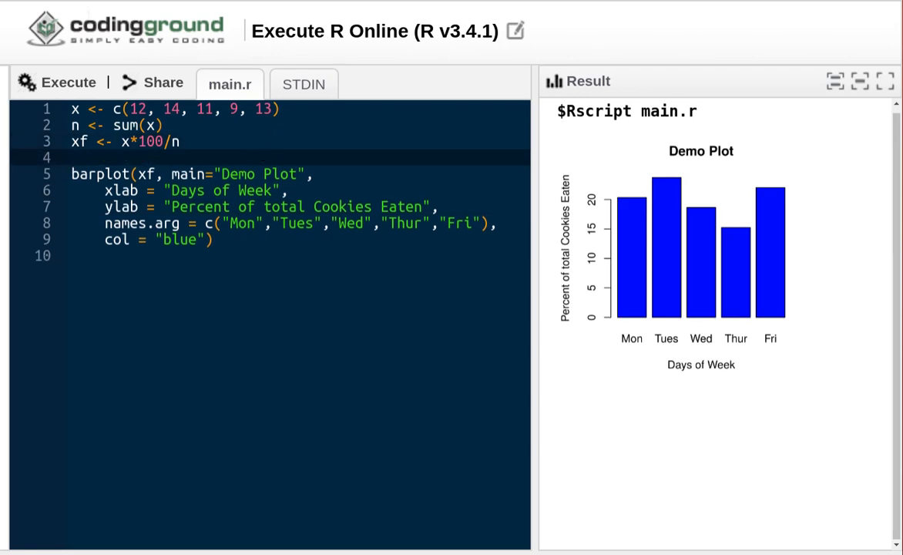
pyautogui.write('xfs <- sort(xf)')
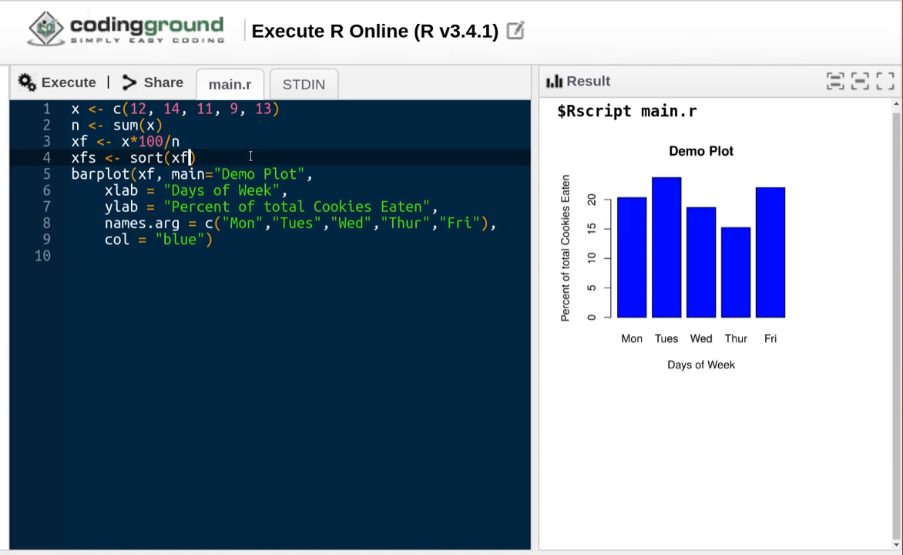
pyautogui.moveTo(697, 171)
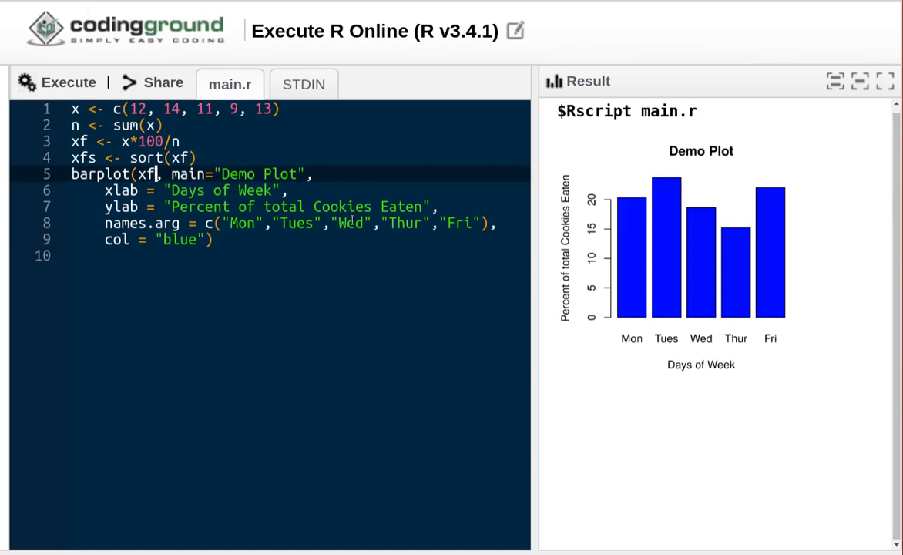
pyautogui.write('s')
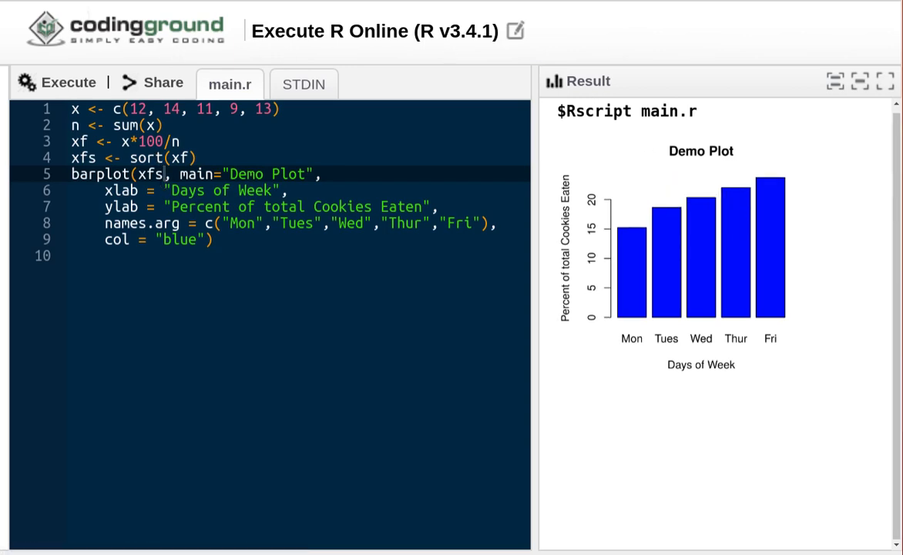
pyautogui.moveTo(712, 216)
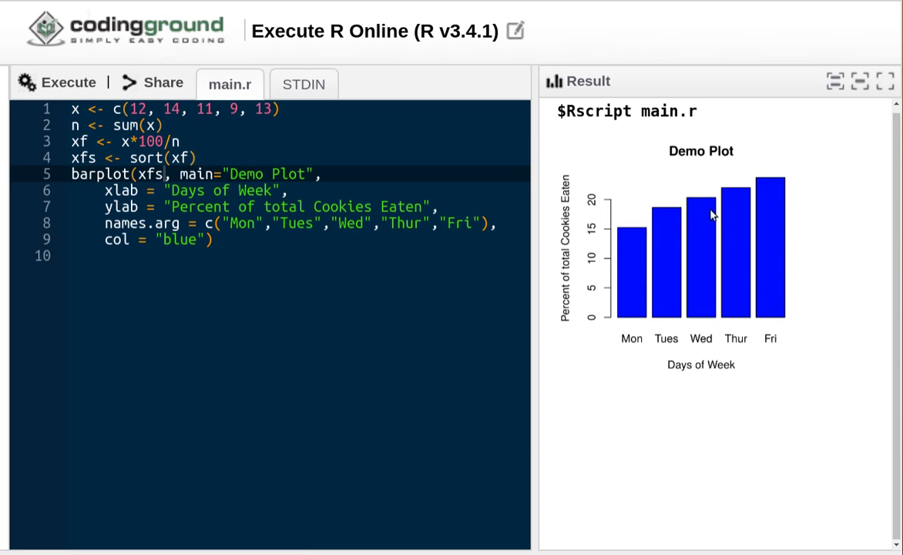
pyautogui.moveTo(644, 235)
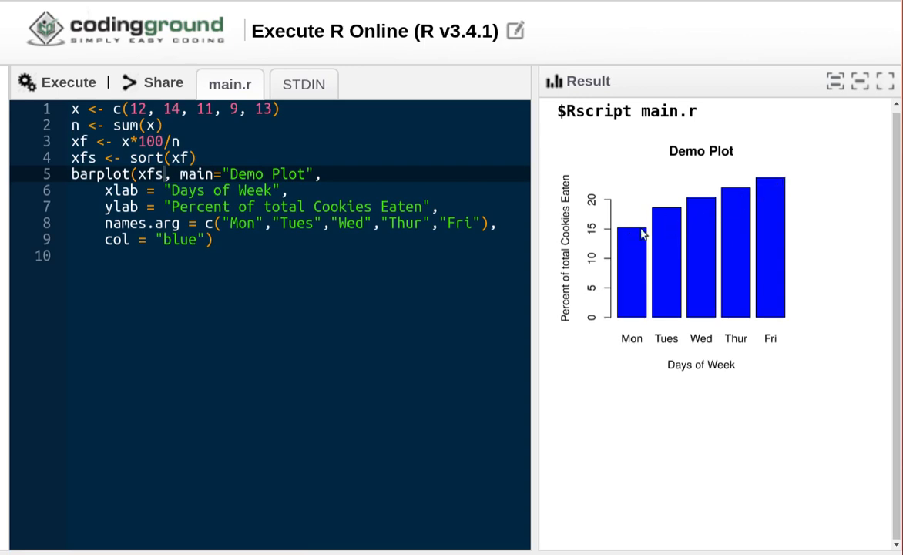
pyautogui.moveTo(631, 240)
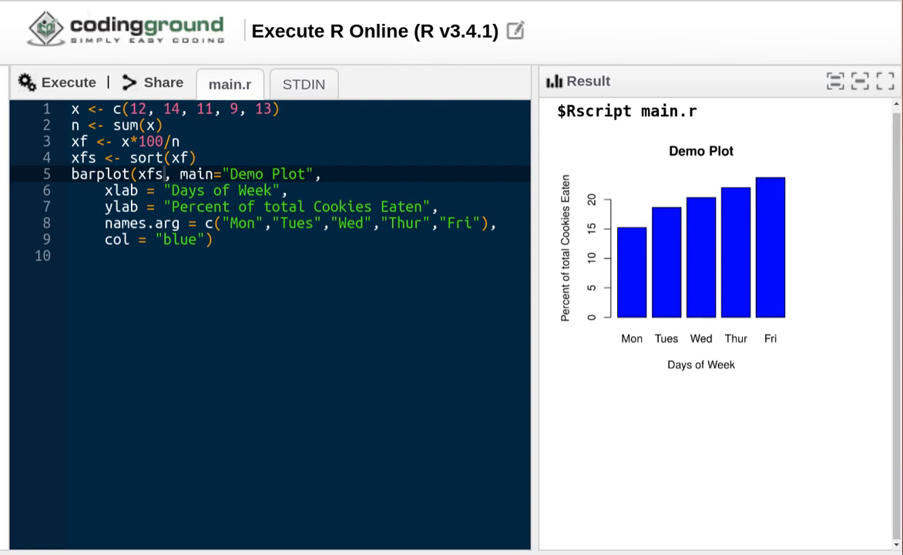
# Add a 'descending = TRUE' argument to sort(xf) and run it, hitting the unused-argument error.
pyautogui.write(',')
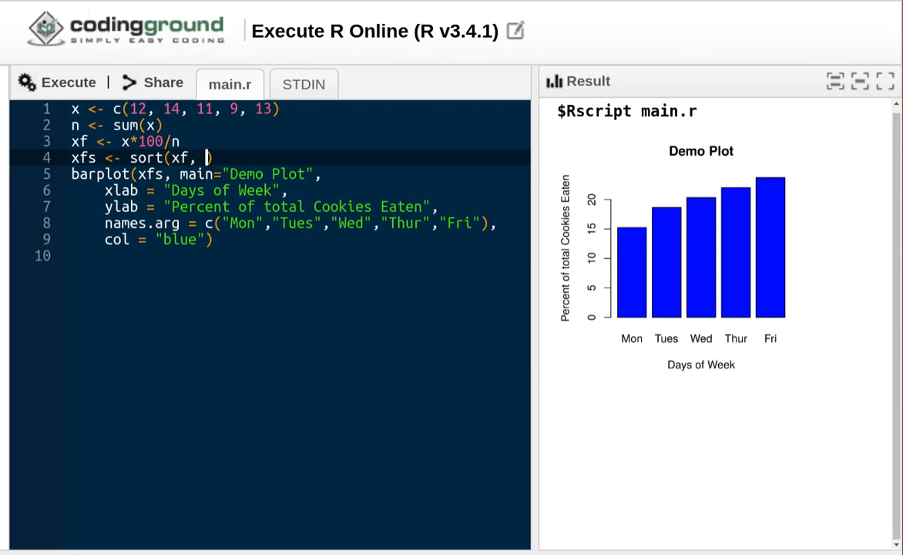
pyautogui.write('descending = TRUE')
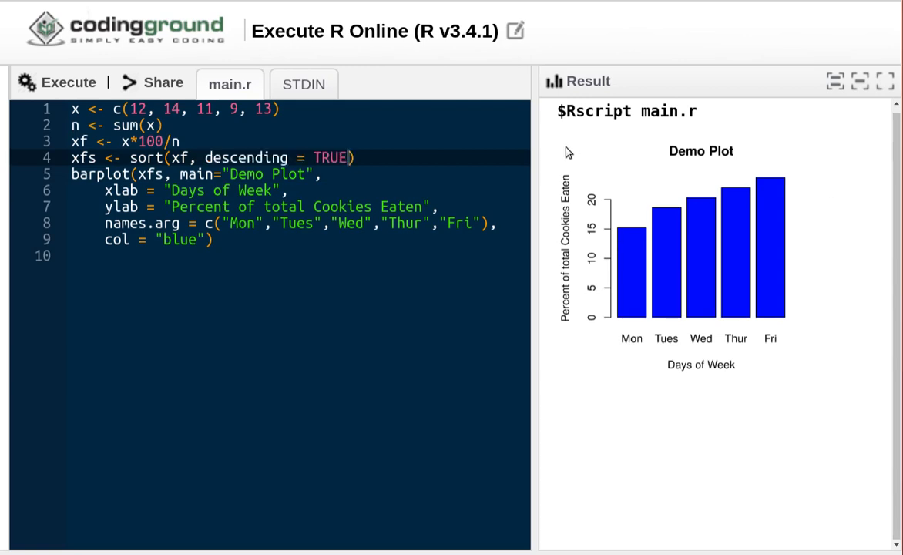
pyautogui.click(291, 157)
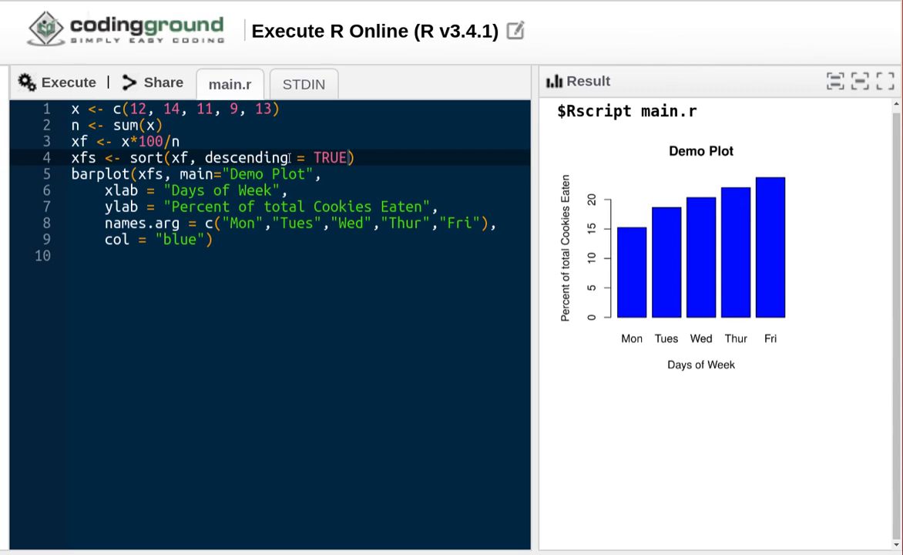
pyautogui.click(56, 84)
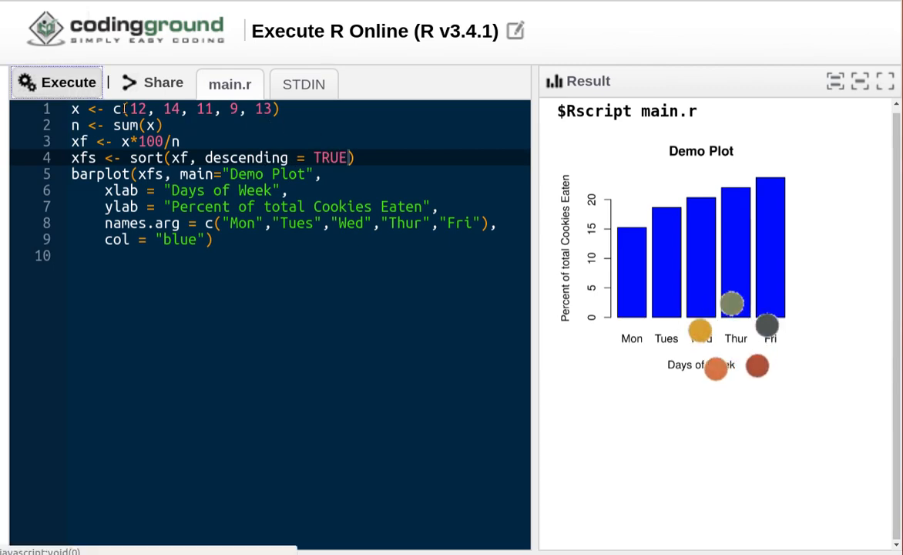
pyautogui.click(55, 83)
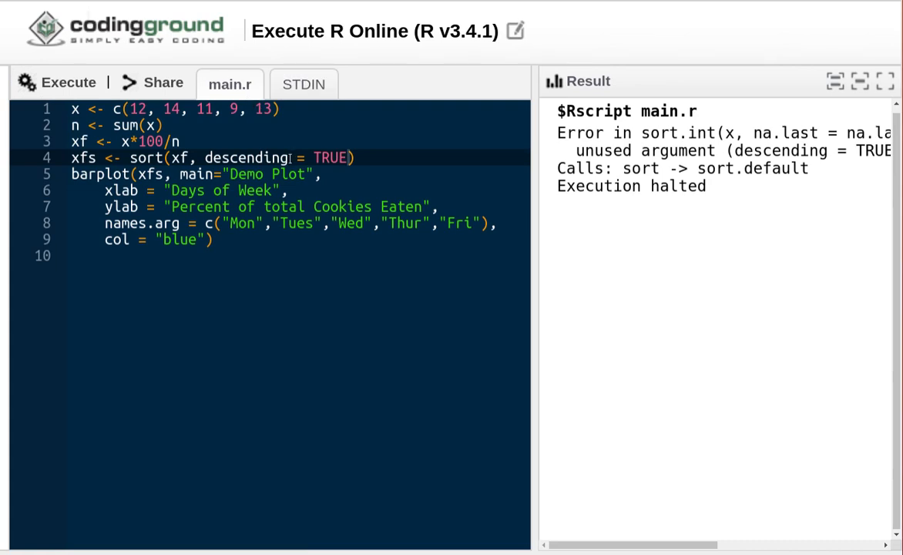
# Correct the argument to decreasing = TRUE and rerun so the bars step down from tallest.
pyautogui.press('Backspace')
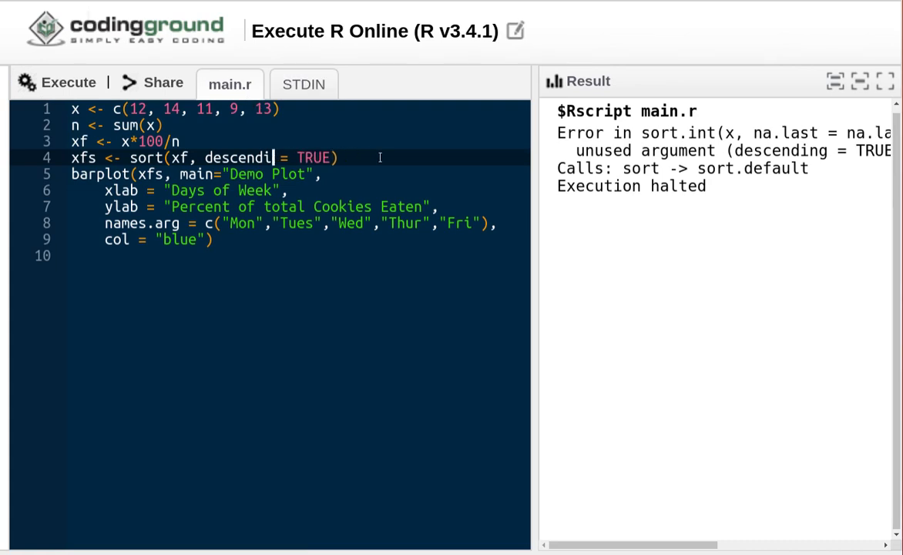
pyautogui.press('BackSpace')
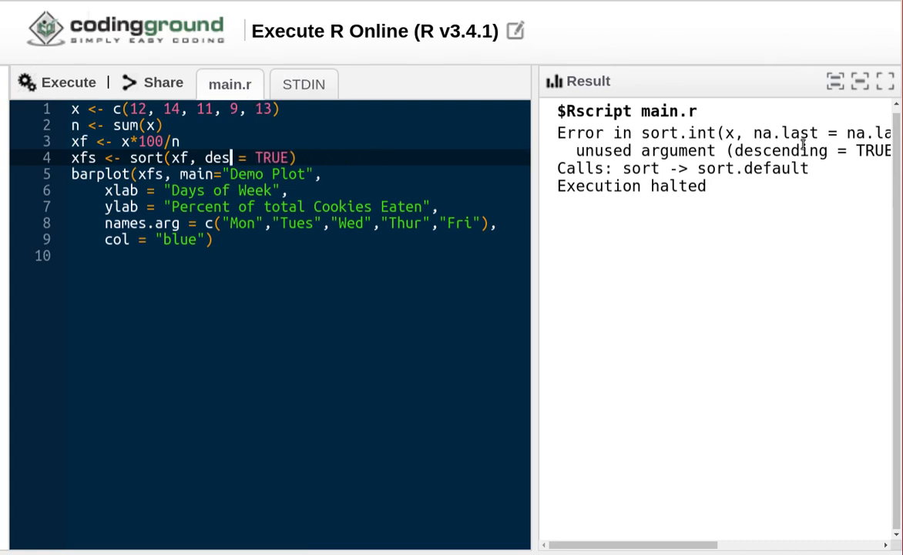
pyautogui.write('creasing')
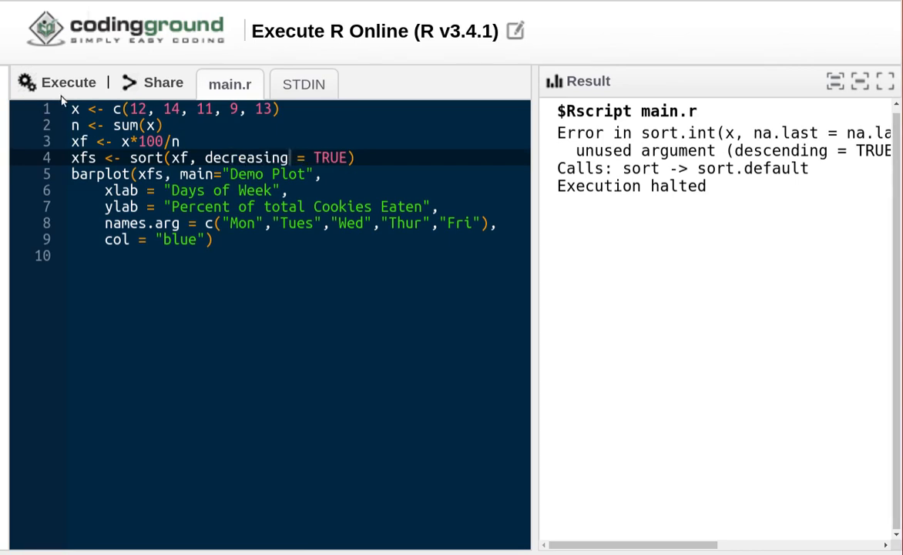
pyautogui.click(56, 83)
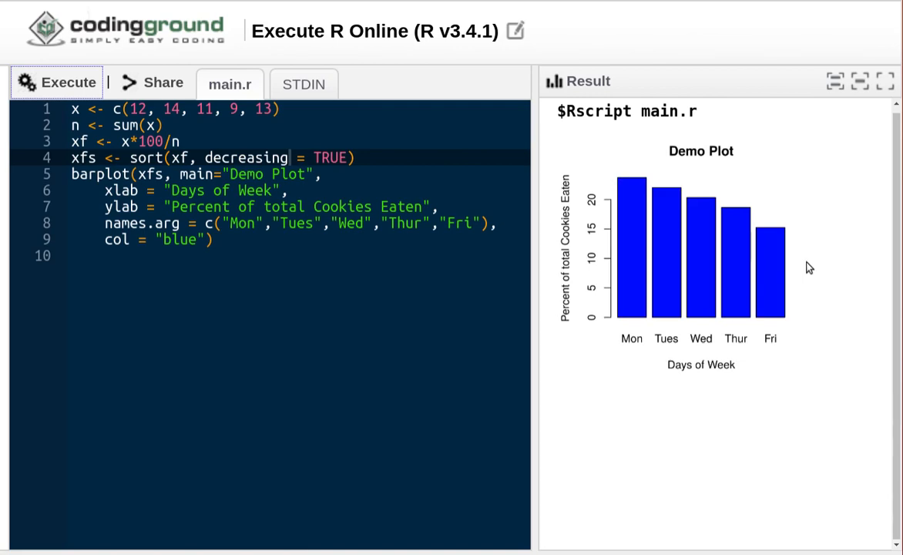
pyautogui.moveTo(672, 340)
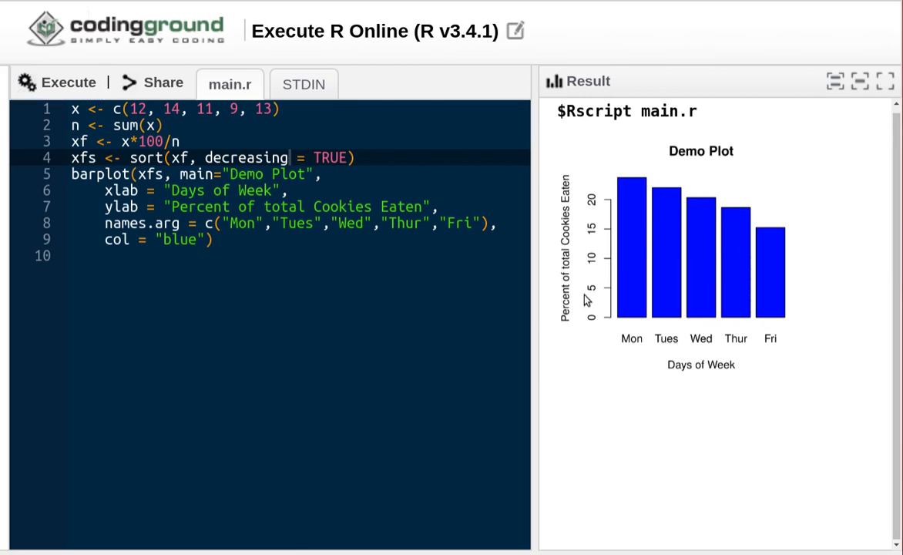
pyautogui.moveTo(602, 308)
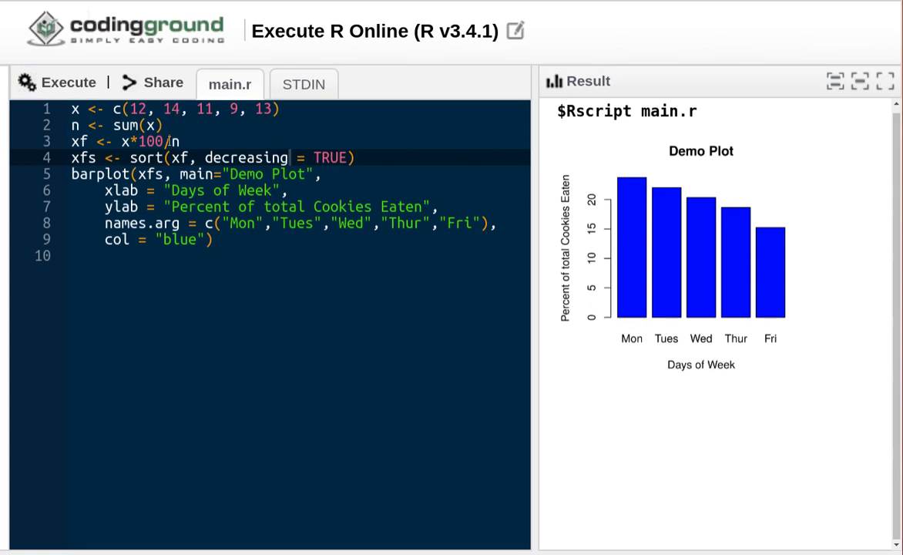
# Reorder names.arg to c("Tues","Fri","Mon","Wed","Thur") and rerun the chart.
pyautogui.click(257, 222)
pyautogui.write('Fri",')
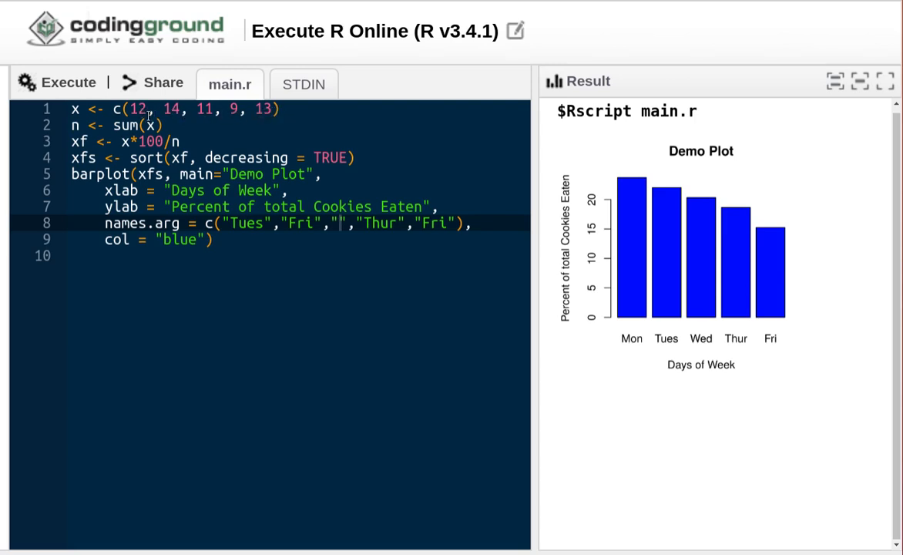
pyautogui.write('"Mon","Wed","Thur')
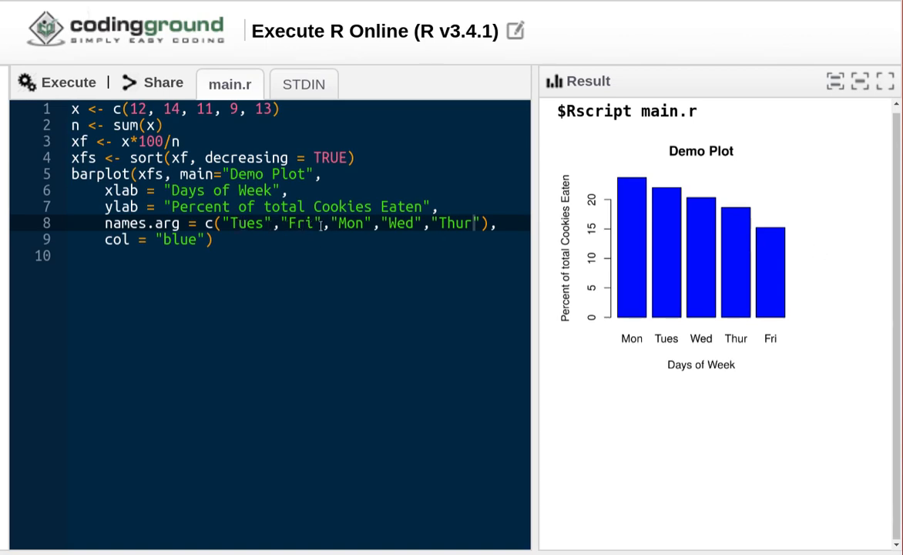
pyautogui.click(57, 84)
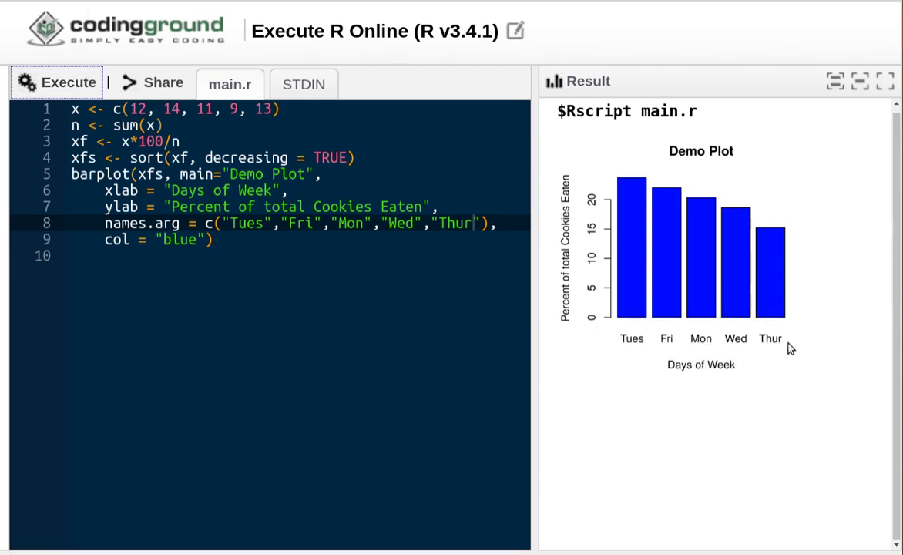
pyautogui.moveTo(574, 277)
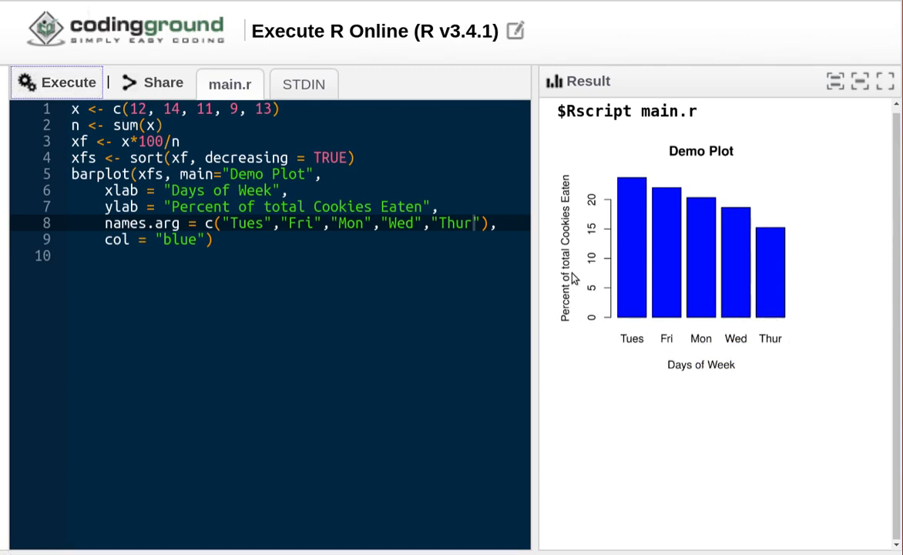
pyautogui.moveTo(573, 179)
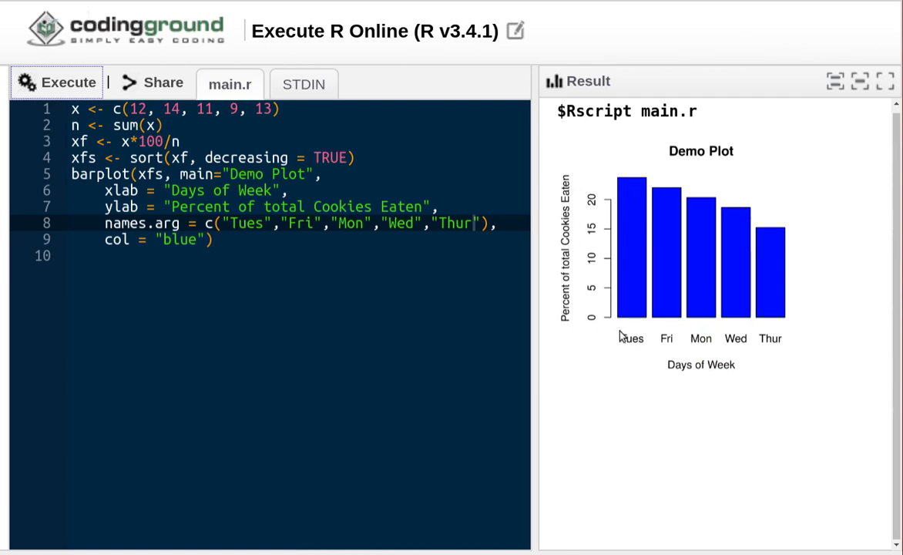
pyautogui.moveTo(626, 185)
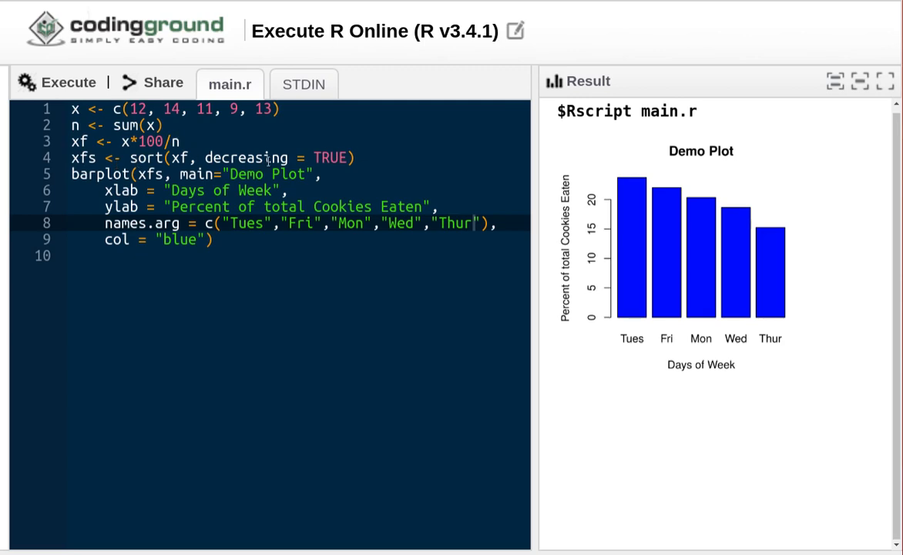
pyautogui.moveTo(351, 167)
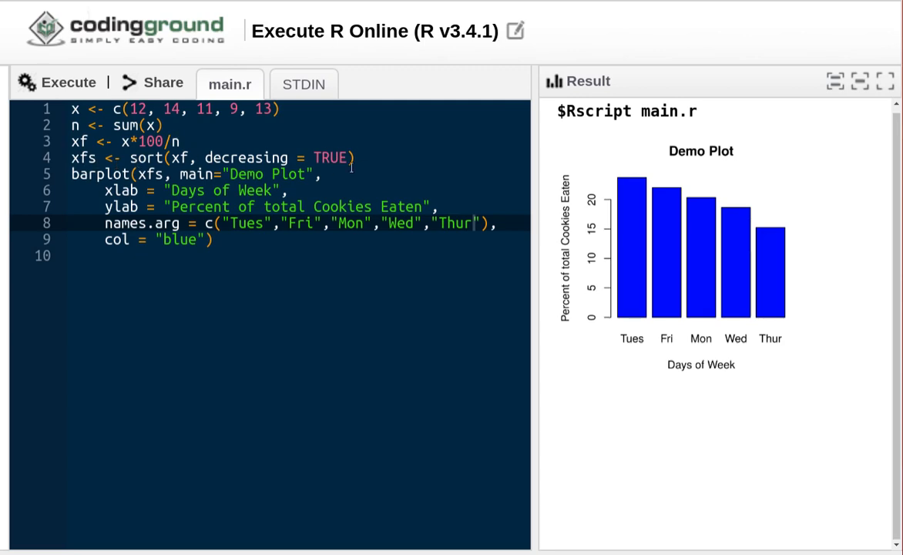
pyautogui.moveTo(623, 170)
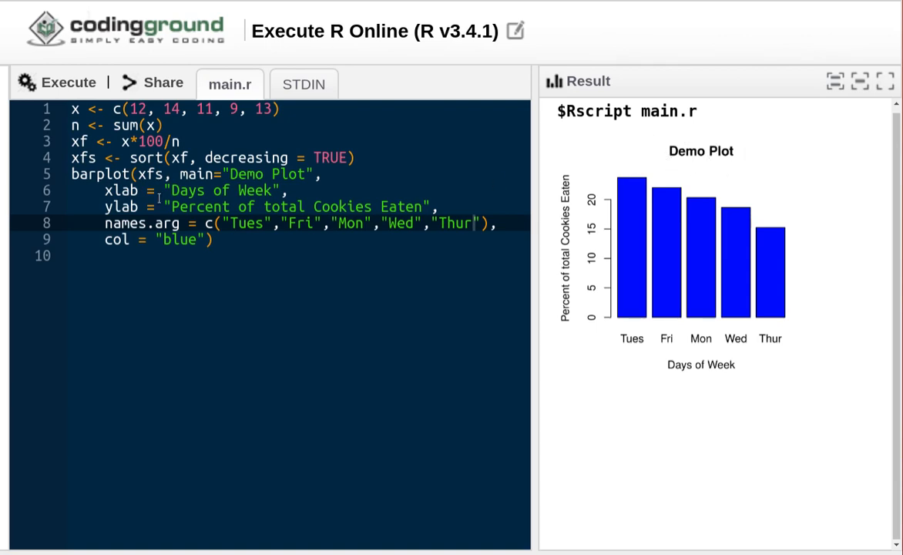
pyautogui.moveTo(658, 371)
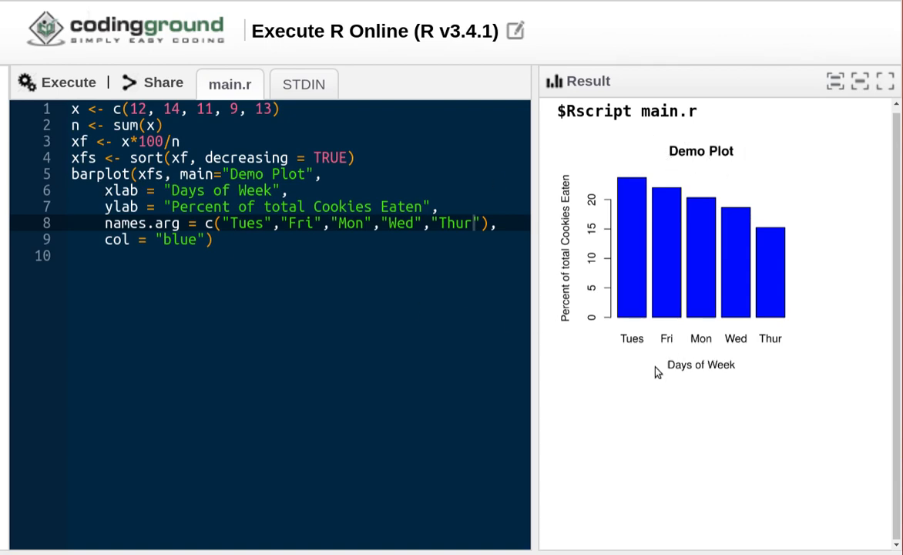